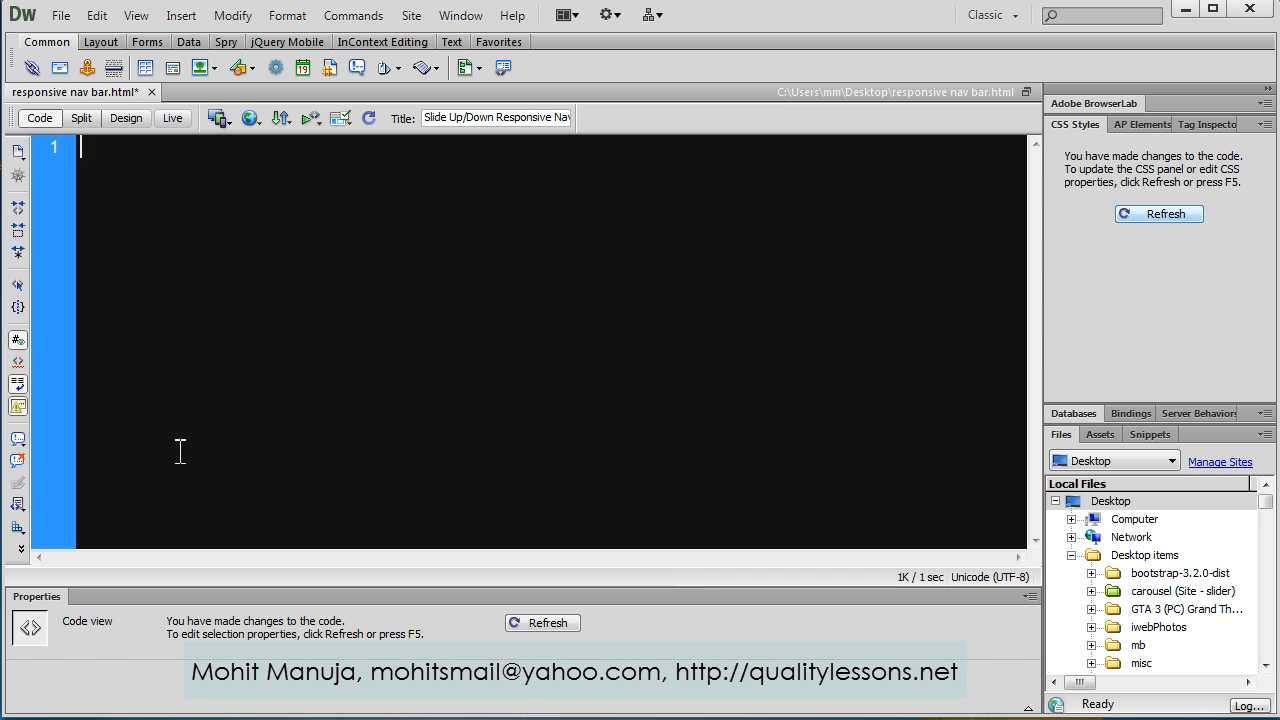
Expand html:5 into an HTML5 skeleton titled 'menu bar resposnsive with a slider bahaviour'
{"action": "type", "text": "html:5"}
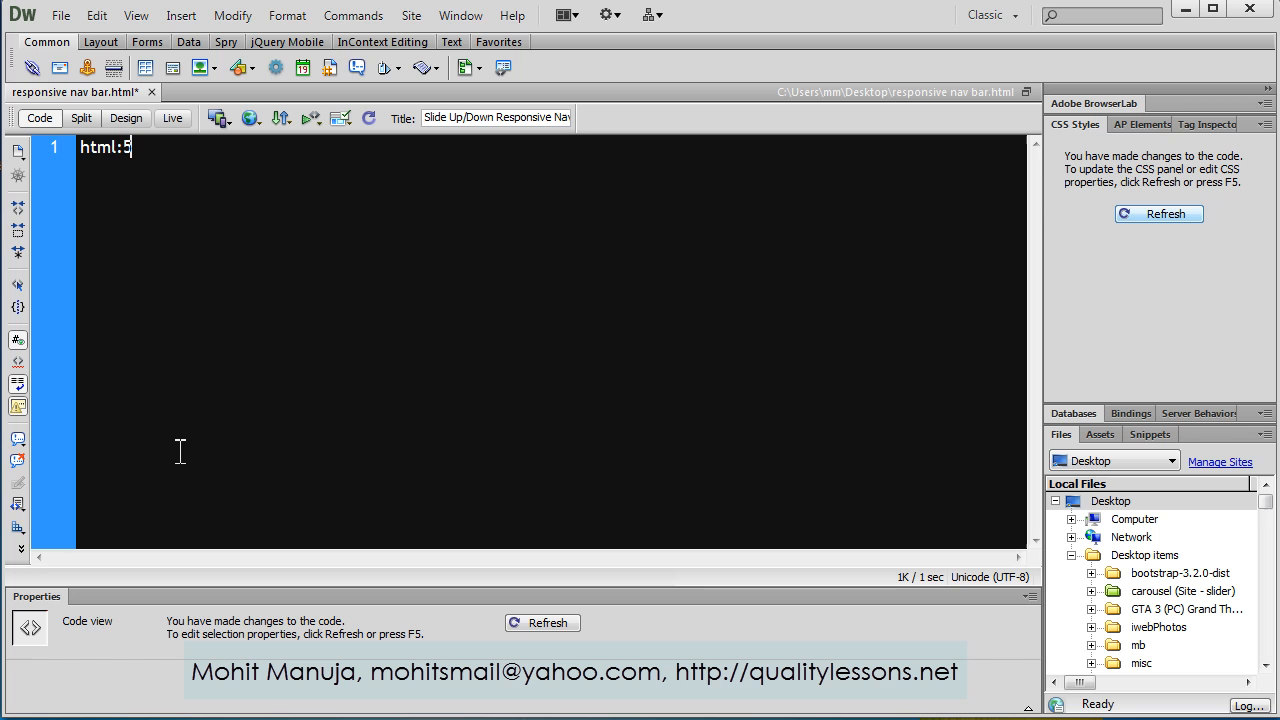
{"action": "key", "text": "Tab"}
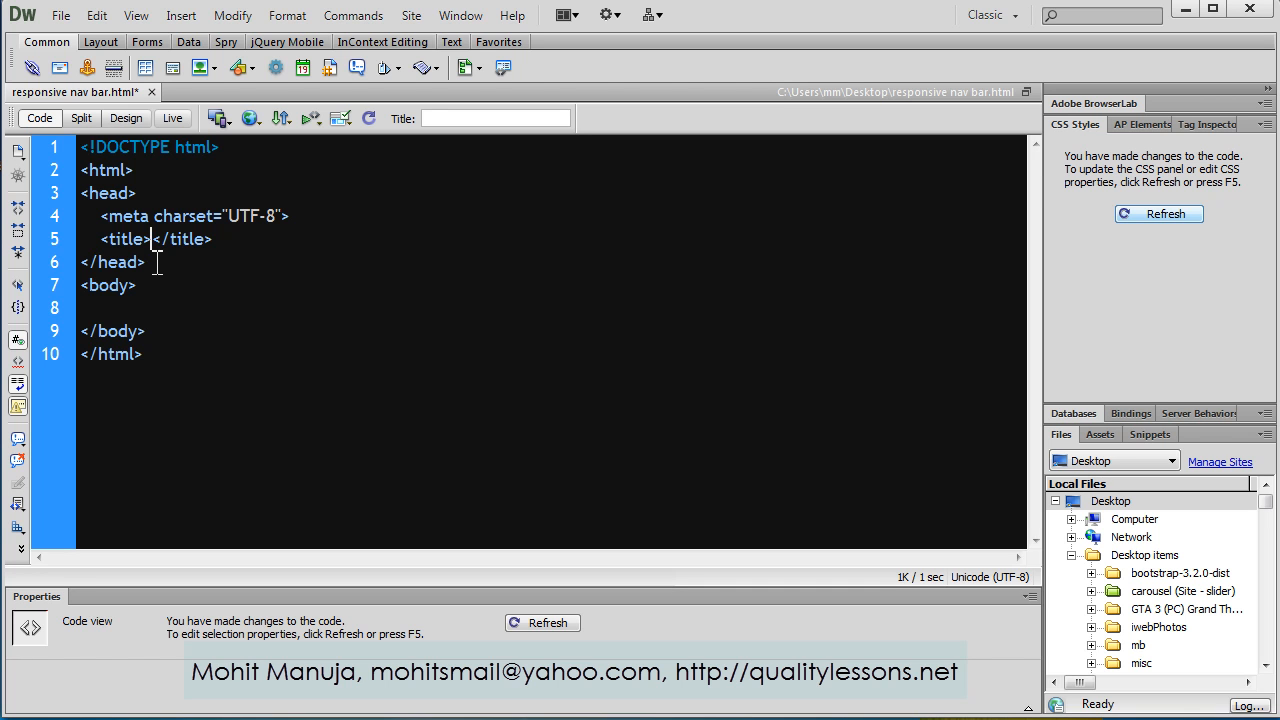
{"action": "type", "text": "menu bar resposnsive w"}
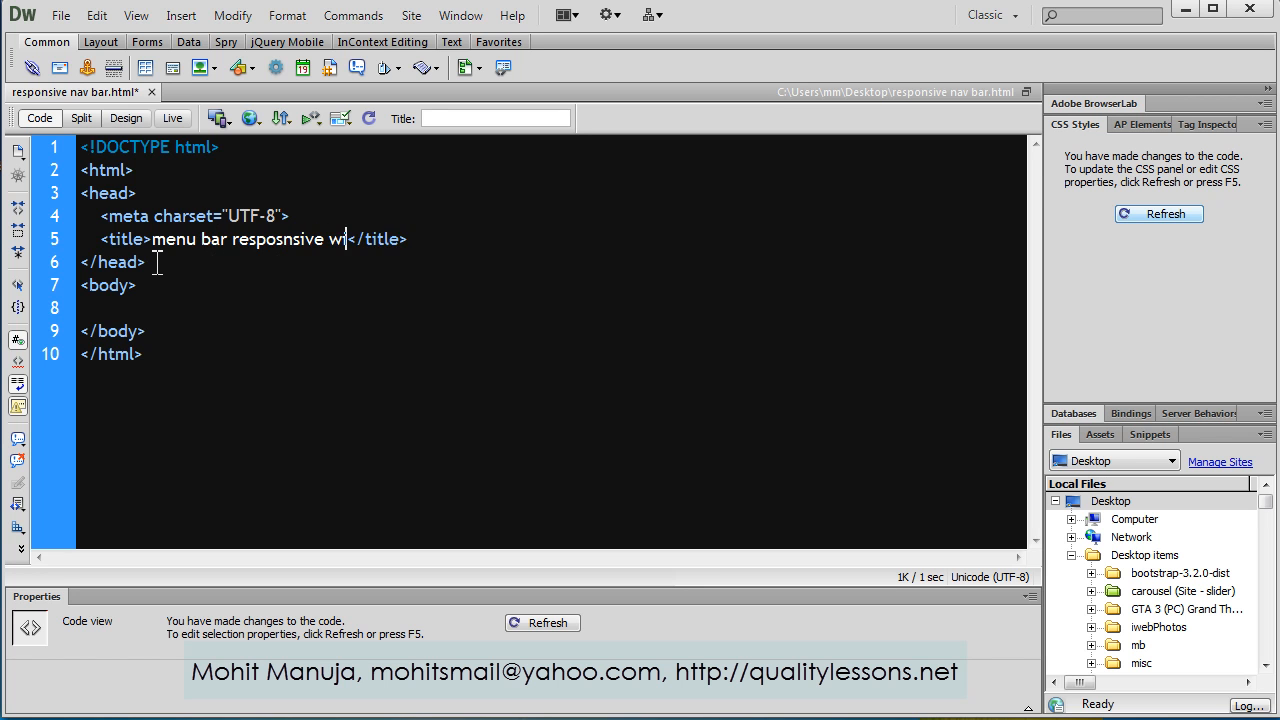
{"action": "type", "text": "ith a slider b"}
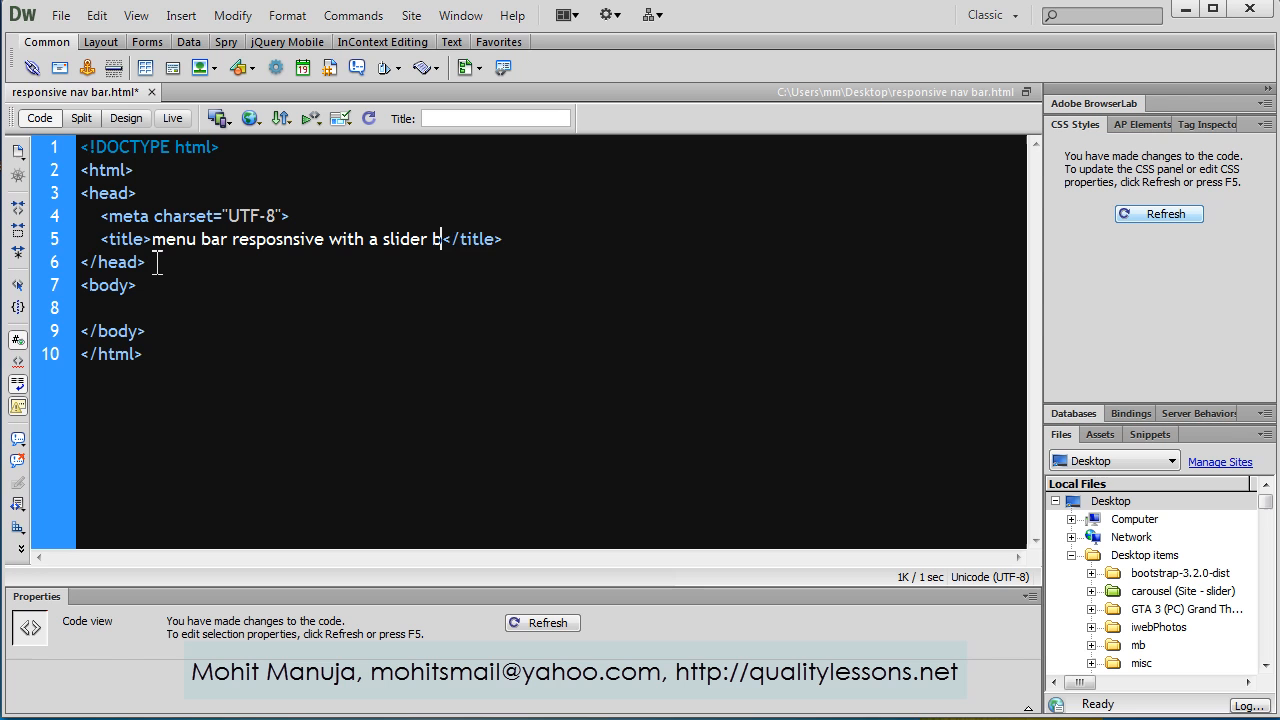
{"action": "type", "text": "ahaviour"}
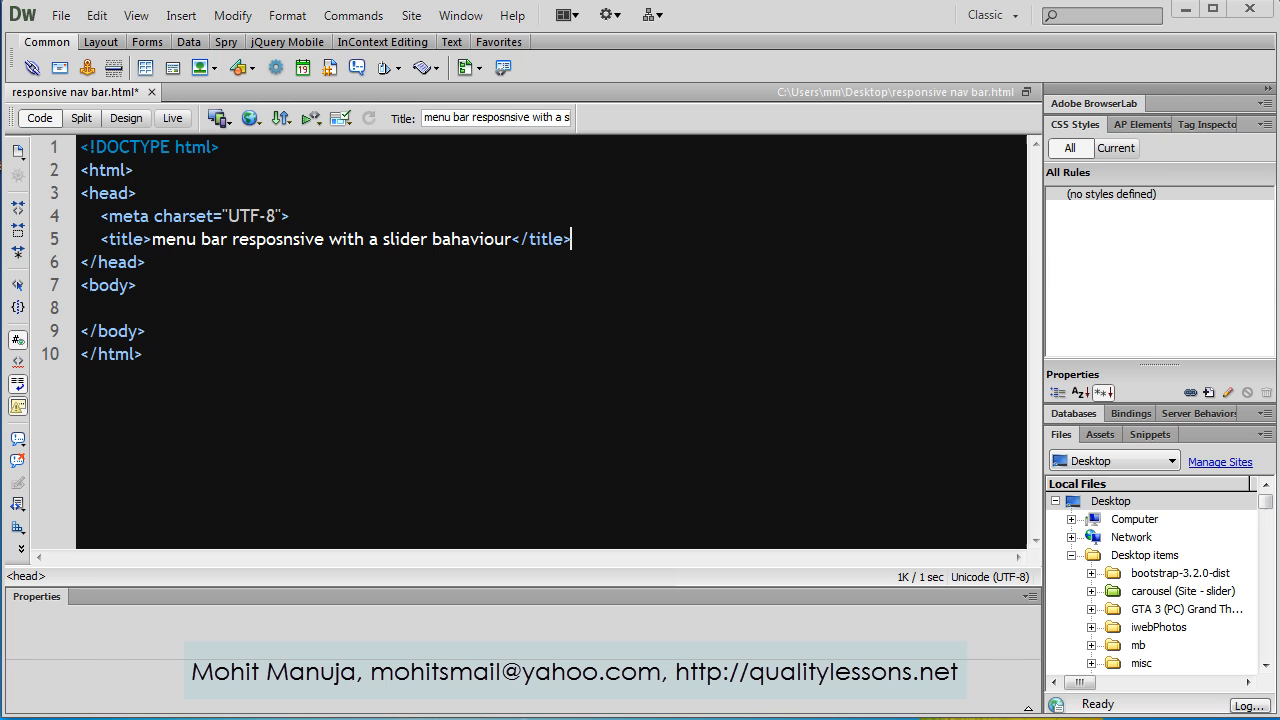
Add a viewport meta tag with width=device-width and initial-scale=1 below the charset meta
{"action": "left_click", "coordinate": [578, 239]}
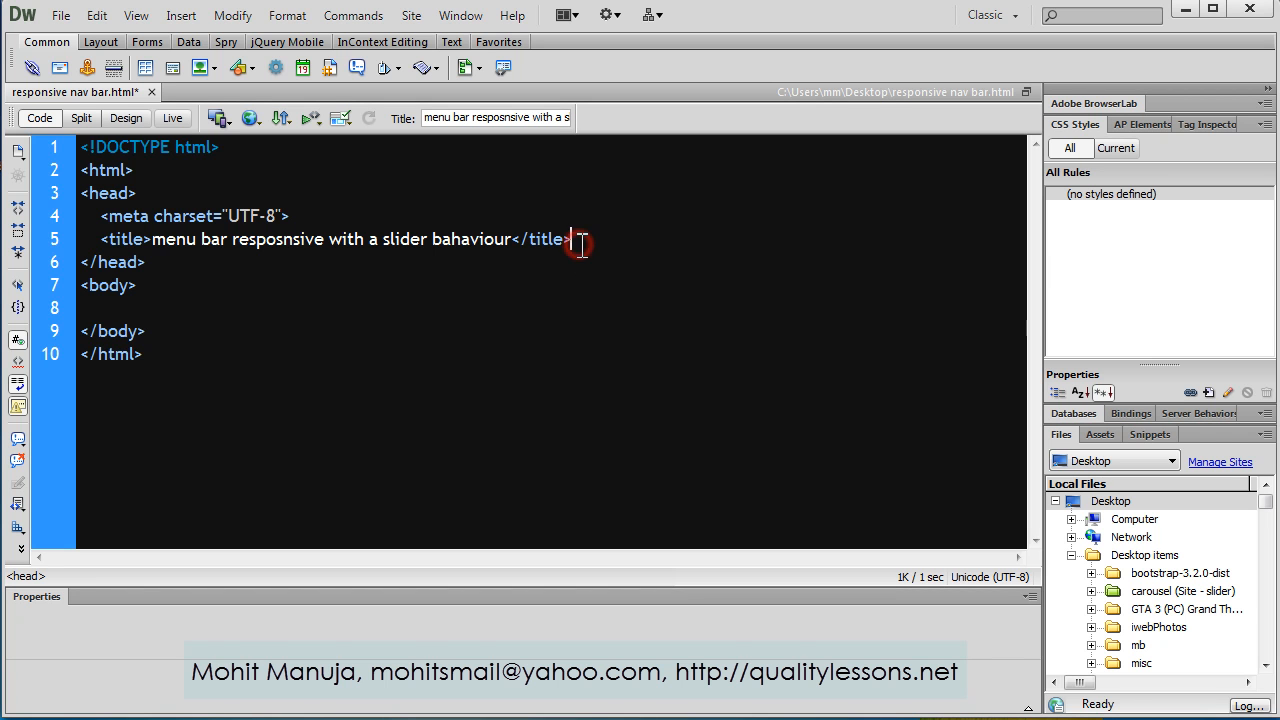
{"action": "type", "text": "<meta name=\"viewport\" content=\"width=device-width, initial-scale=1\">"}
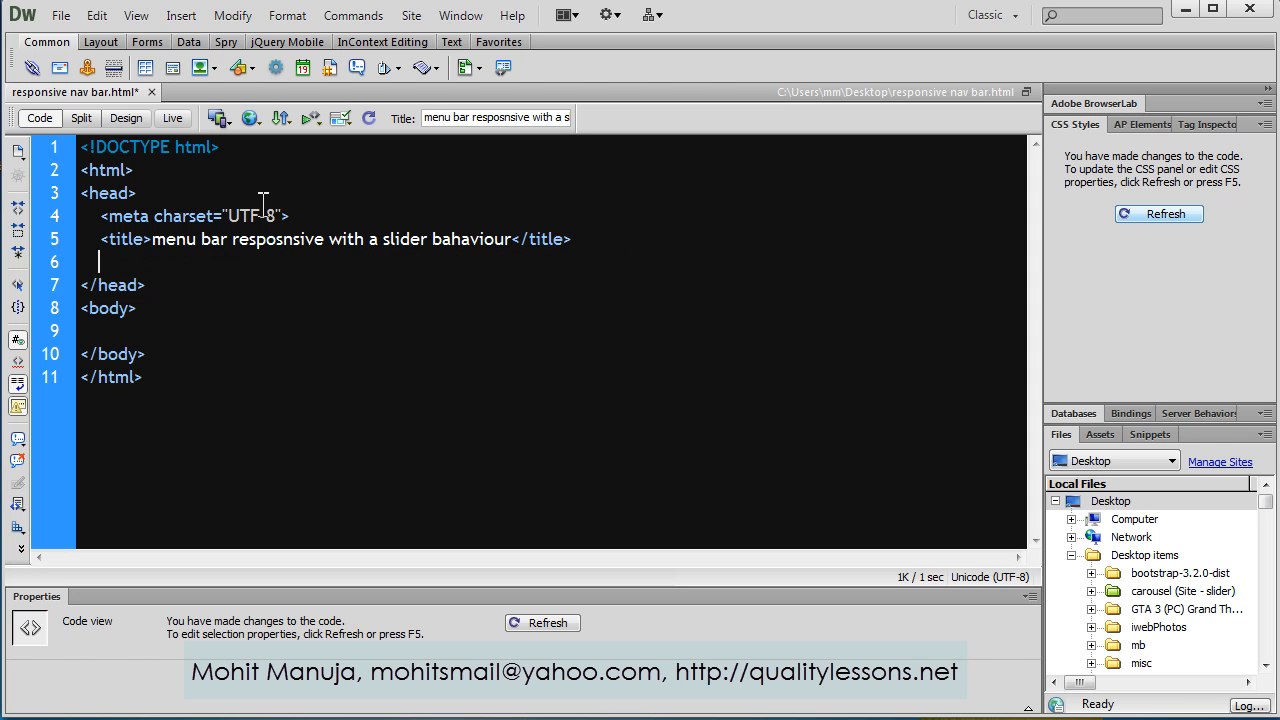
{"action": "key", "text": "Enter"}
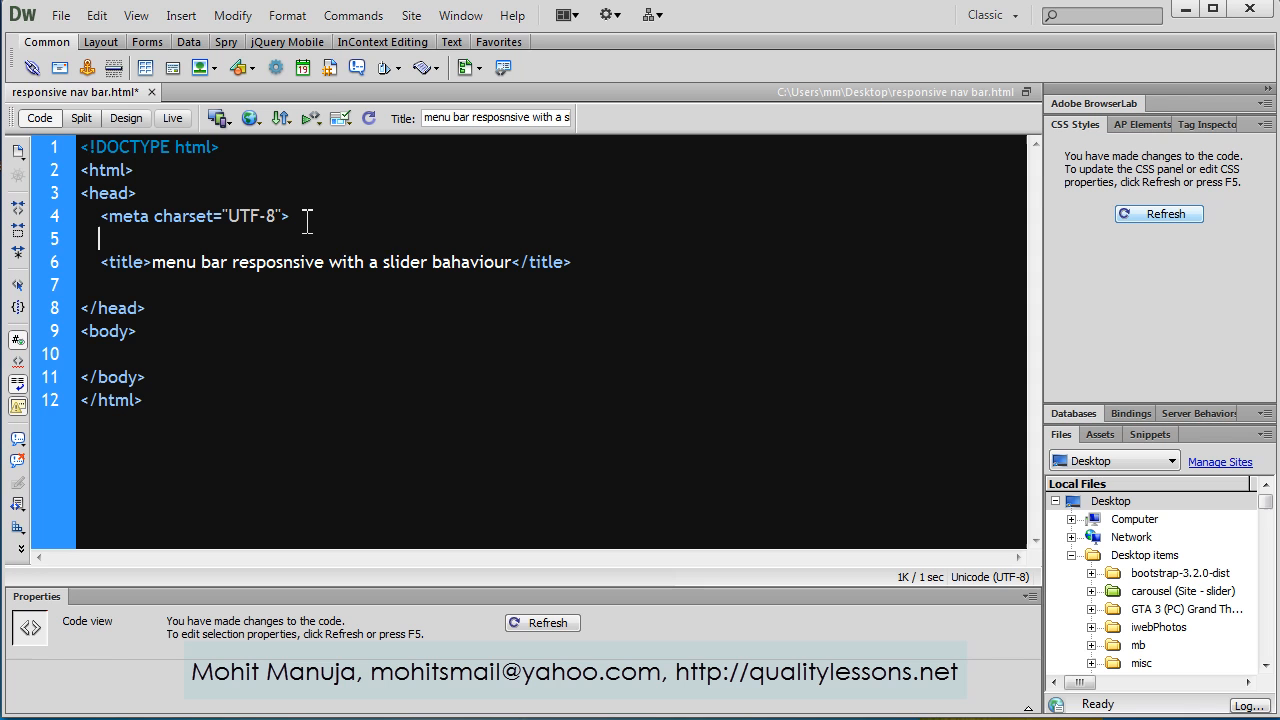
{"action": "type", "text": "<meta name=\"viewport\" content=\"width=device-width, initial-scale=1\">"}
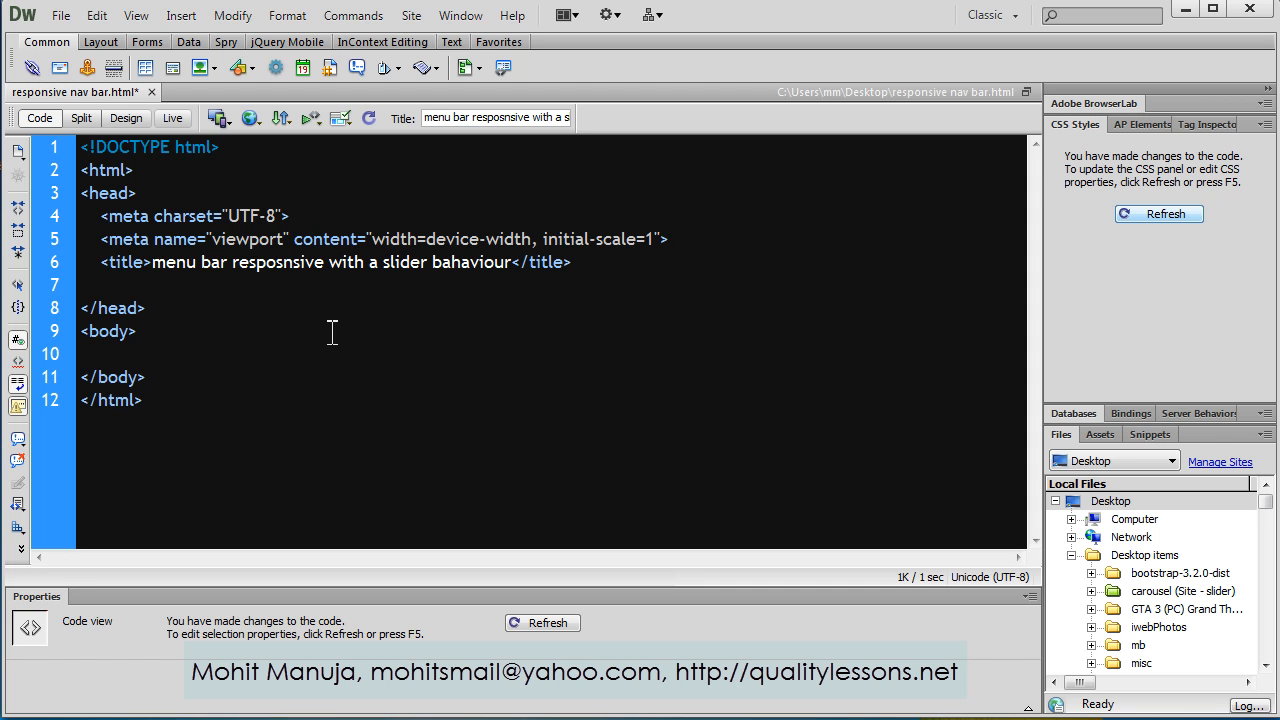
{"action": "double_click", "coordinate": [107, 331]}
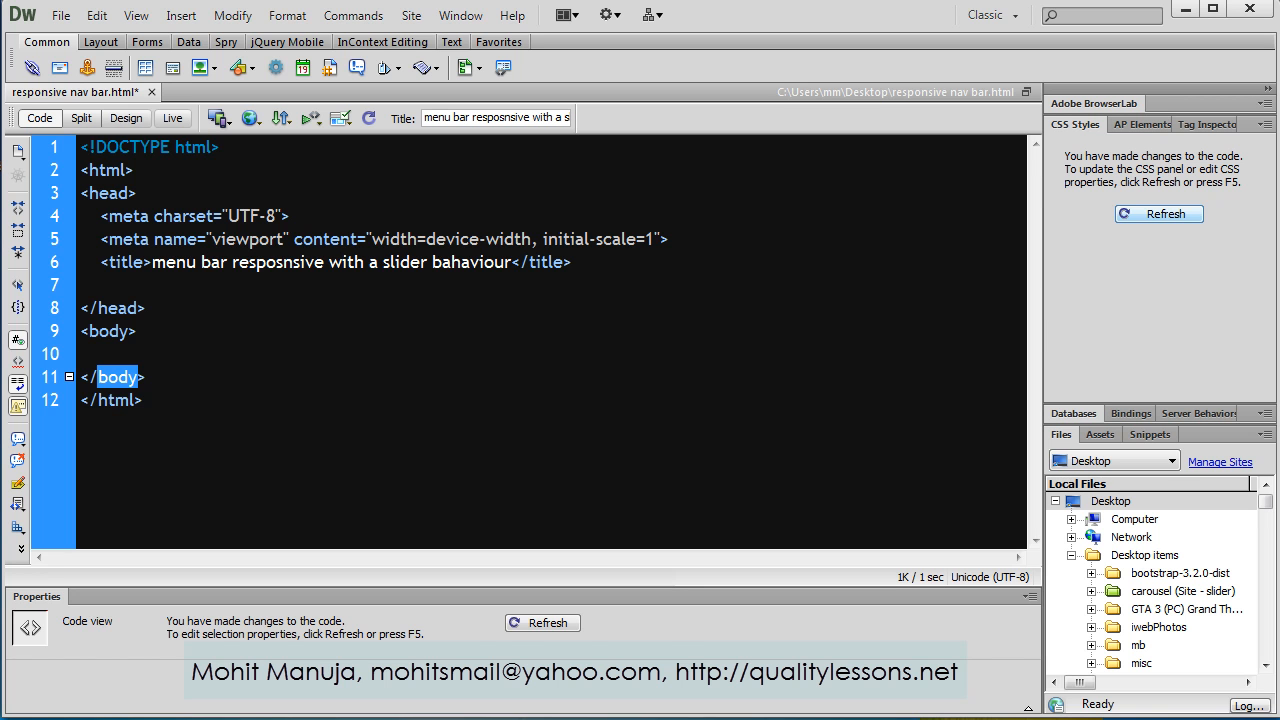
Add the menuToggle checkbox and menu-icon label with &#9776;, then preview in the browser
{"action": "left_click", "coordinate": [1159, 213]}
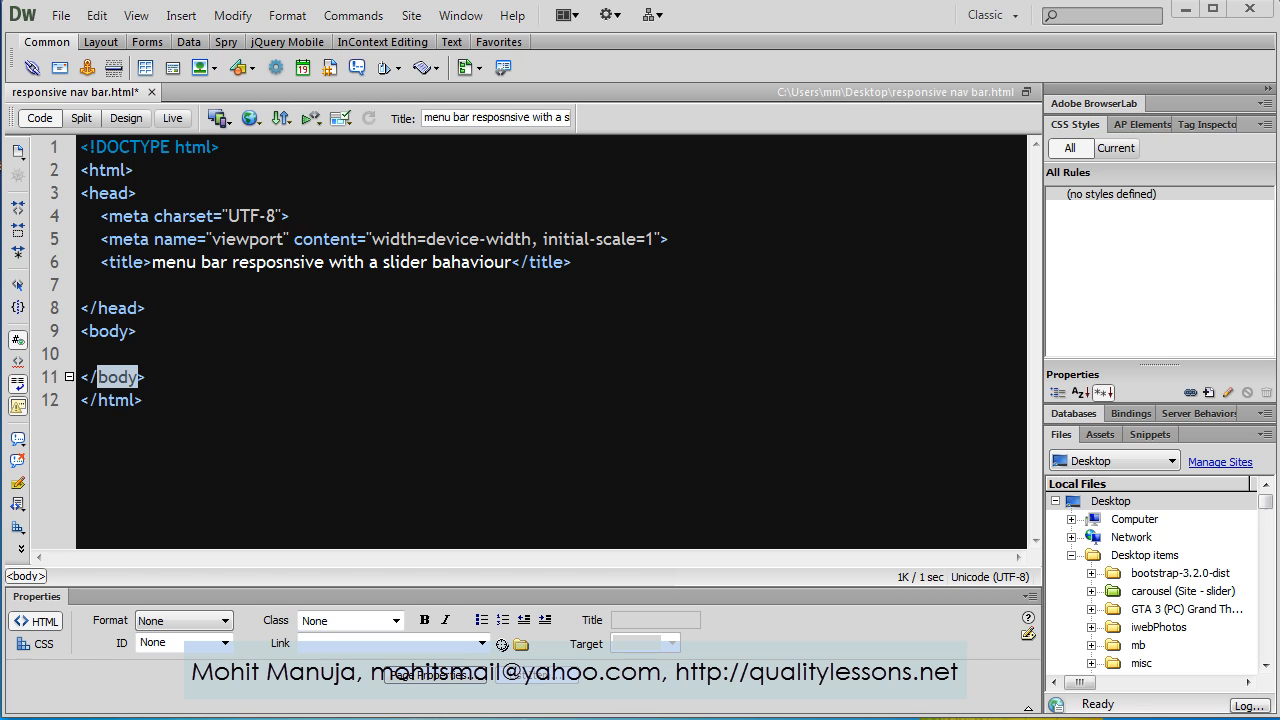
{"action": "left_click", "coordinate": [163, 331]}
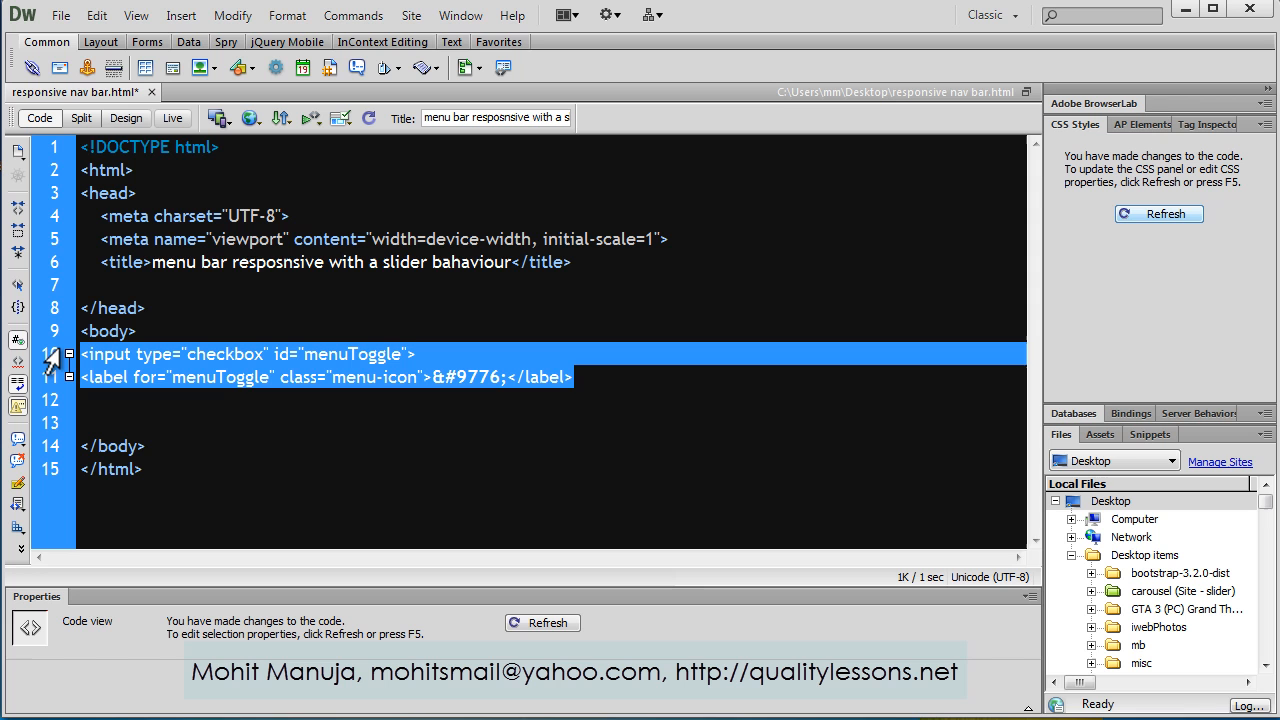
{"action": "mouse_move", "coordinate": [290, 383]}
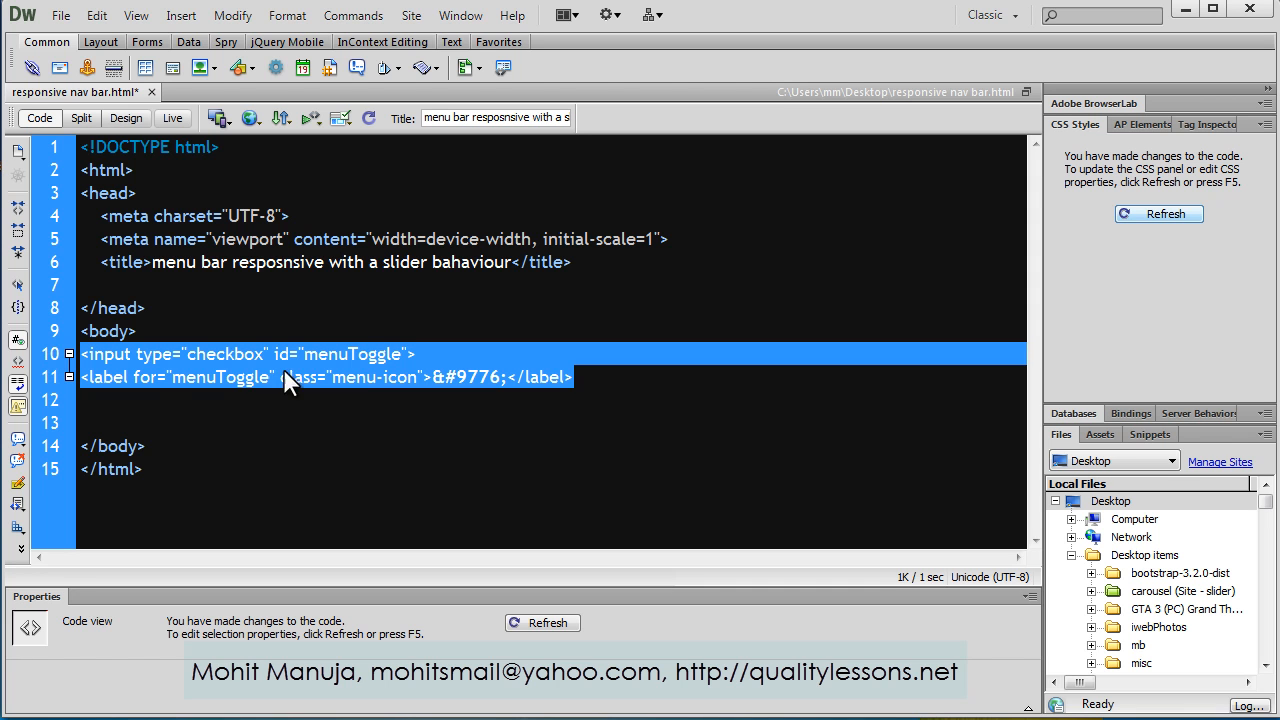
{"action": "mouse_move", "coordinate": [372, 355]}
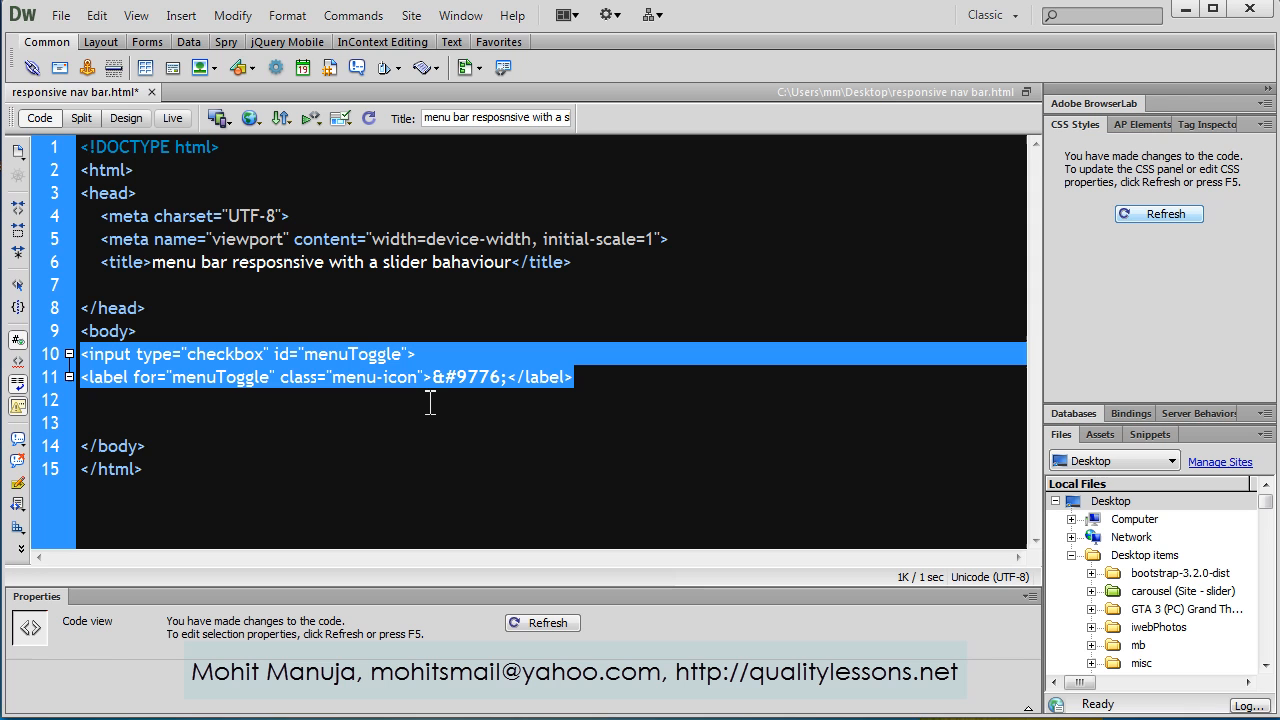
{"action": "mouse_move", "coordinate": [448, 395]}
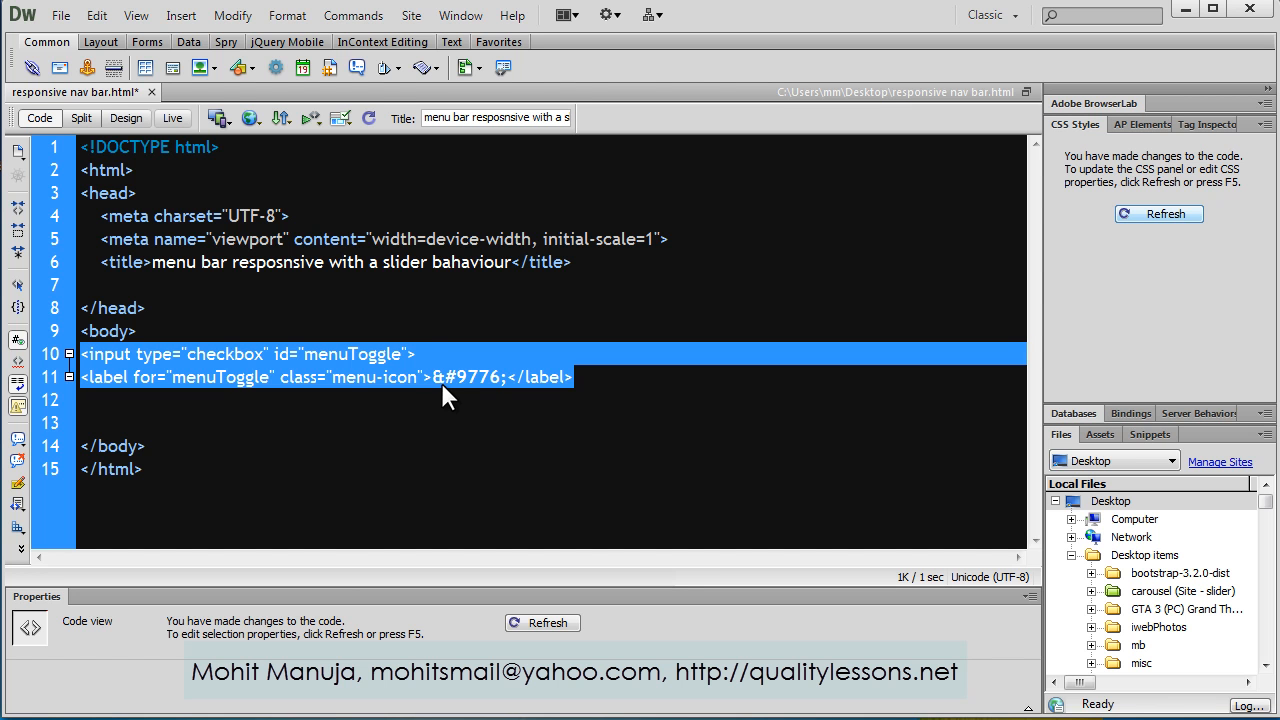
{"action": "left_click", "coordinate": [61, 15]}
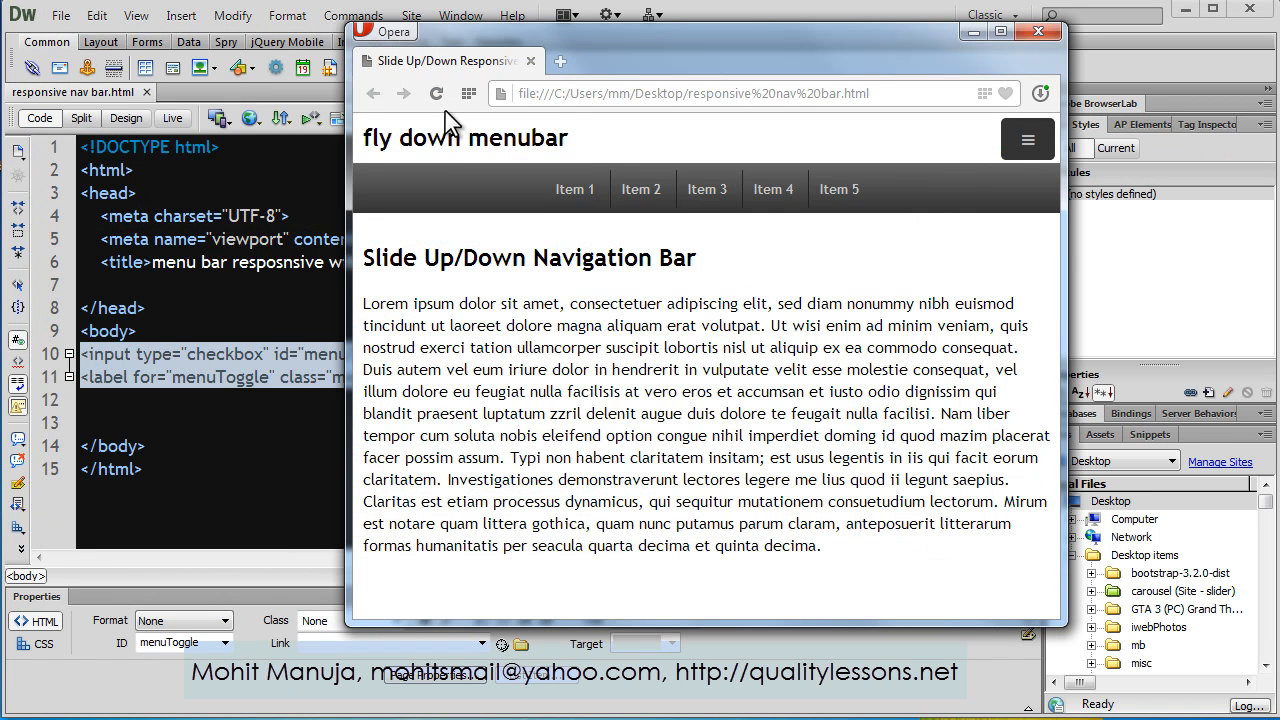
Reload Opera to show the bare checkbox and hamburger icon
{"action": "left_click", "coordinate": [435, 93]}
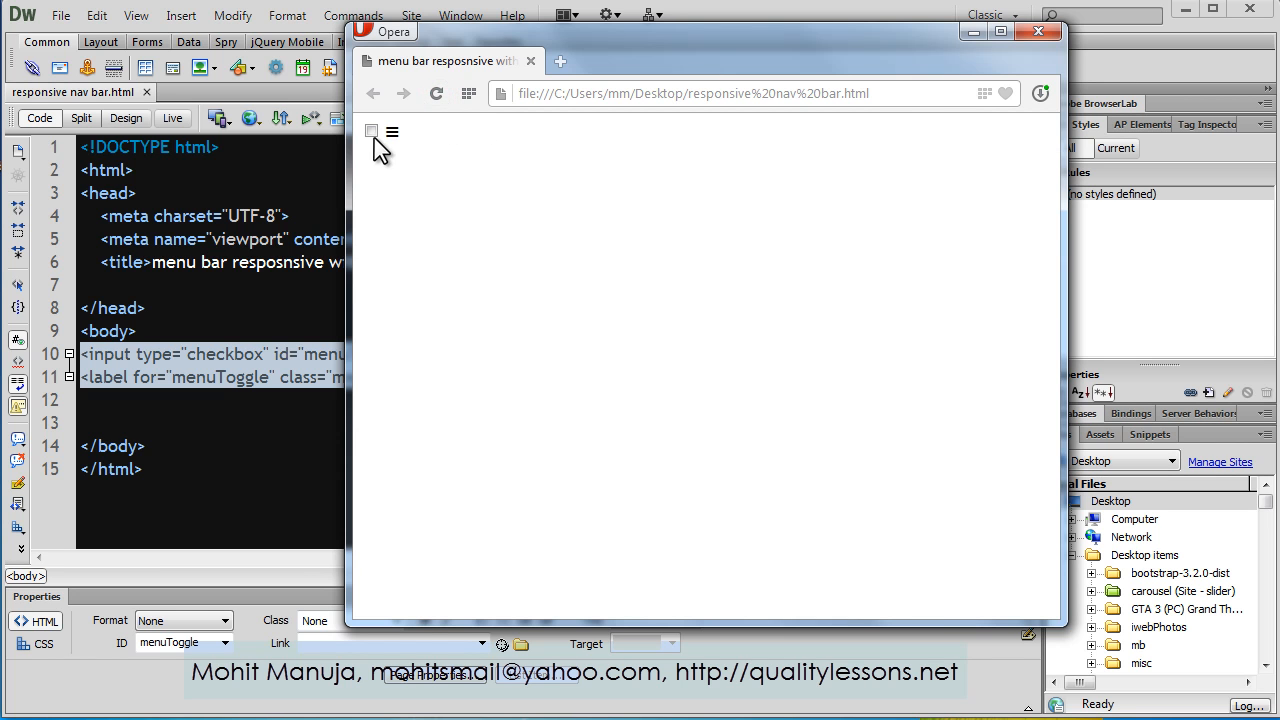
{"action": "mouse_move", "coordinate": [398, 152]}
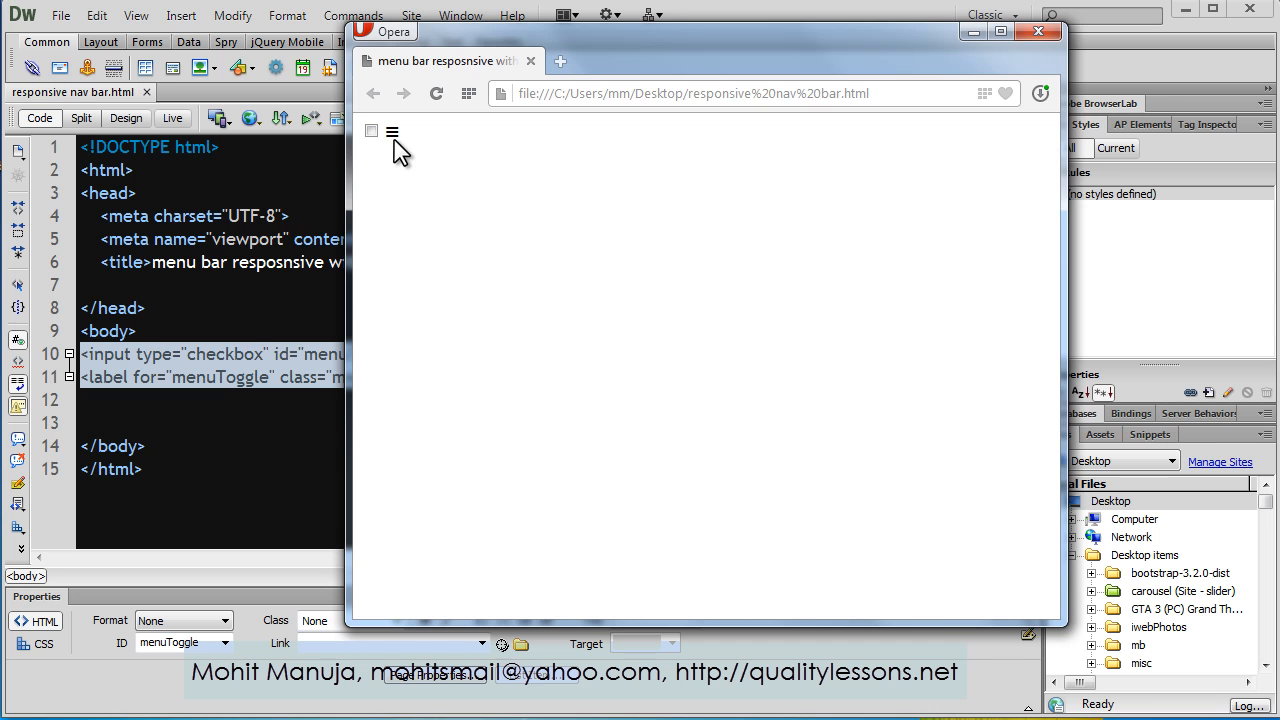
{"action": "mouse_move", "coordinate": [310, 298]}
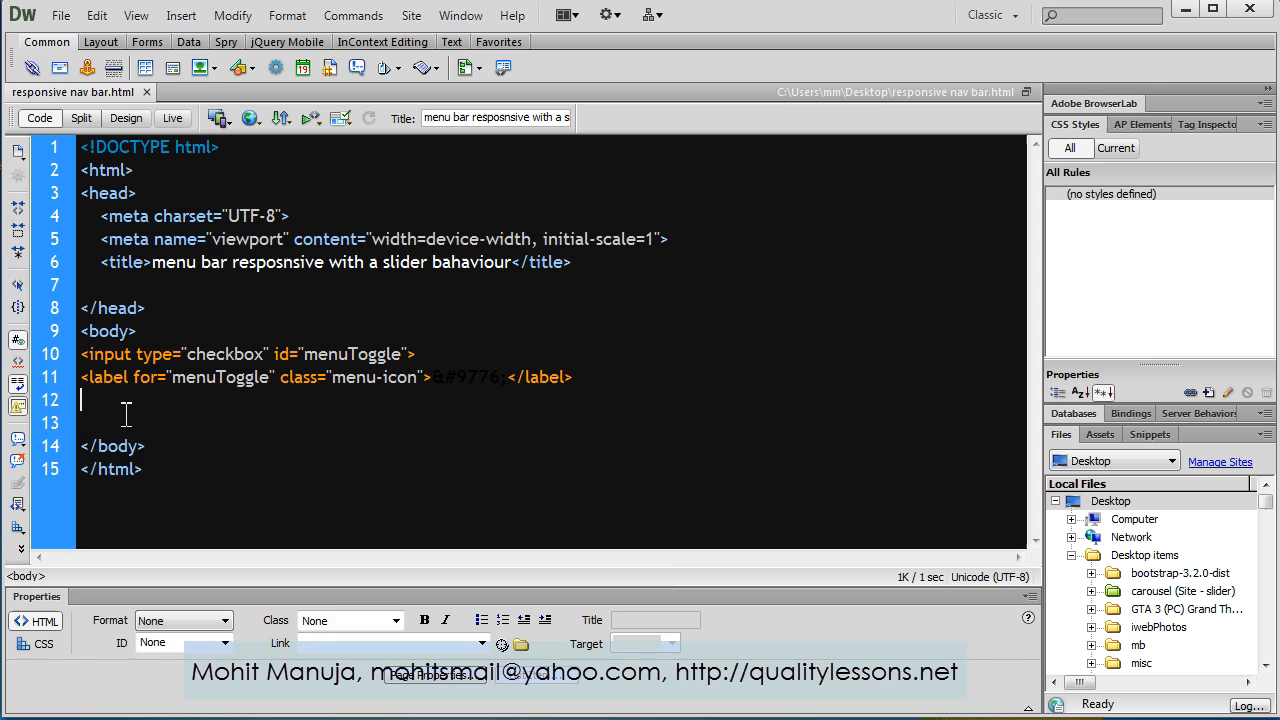
Type a header wrapping an h2 of class 'spacer' reading 'fly down menubar', then review its tags
{"action": "type", "text": "<header> <h2 class=\"spacer\">fly down  menubar</h2></header>"}
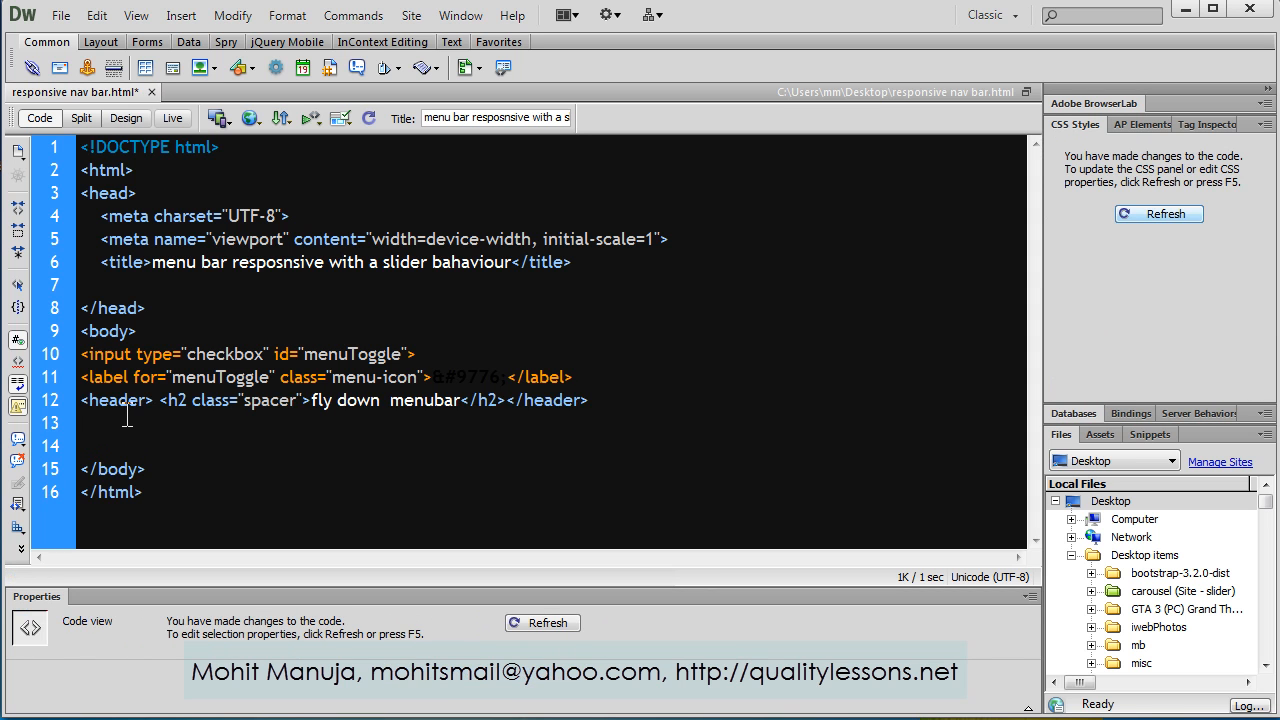
{"action": "double_click", "coordinate": [115, 400]}
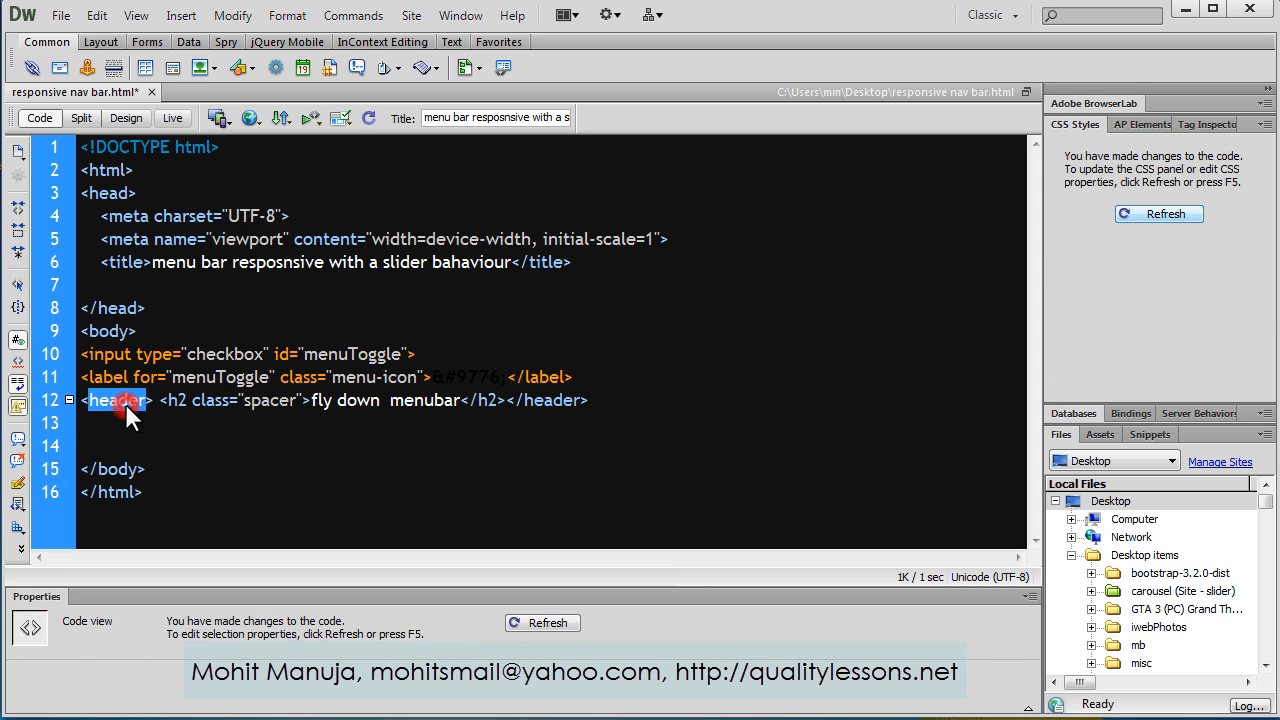
{"action": "double_click", "coordinate": [553, 400]}
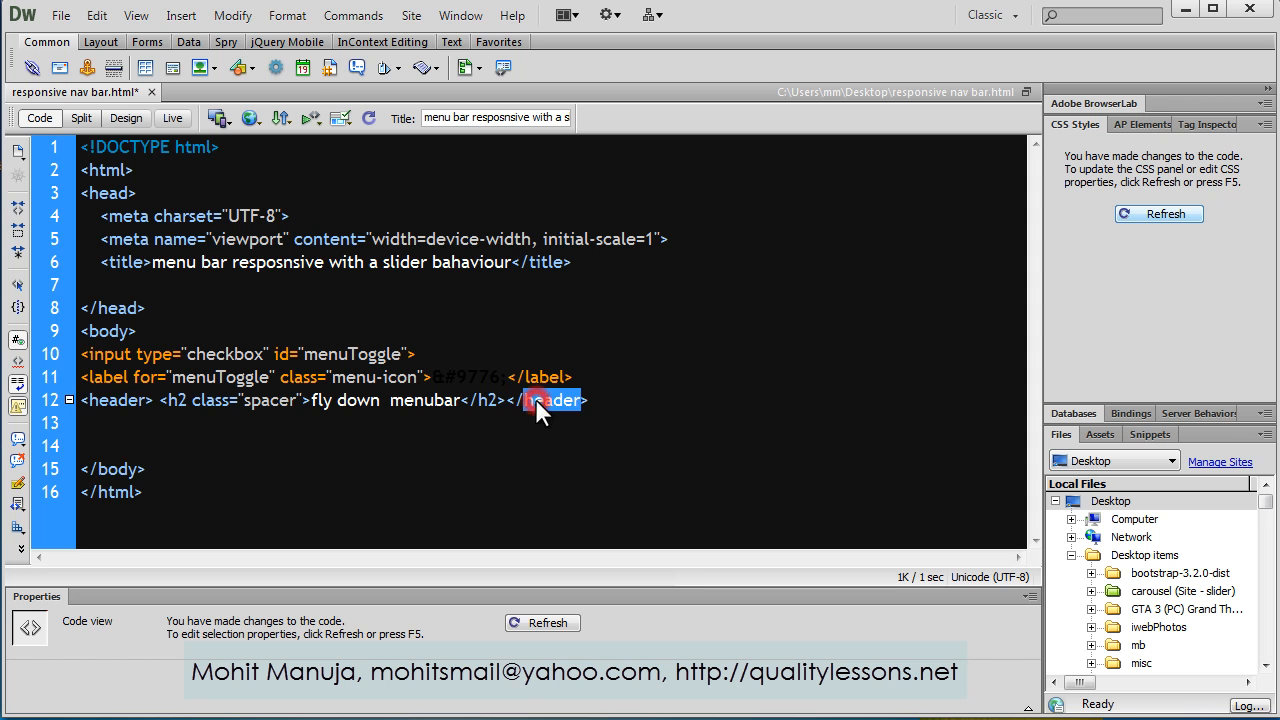
{"action": "left_click", "coordinate": [172, 400]}
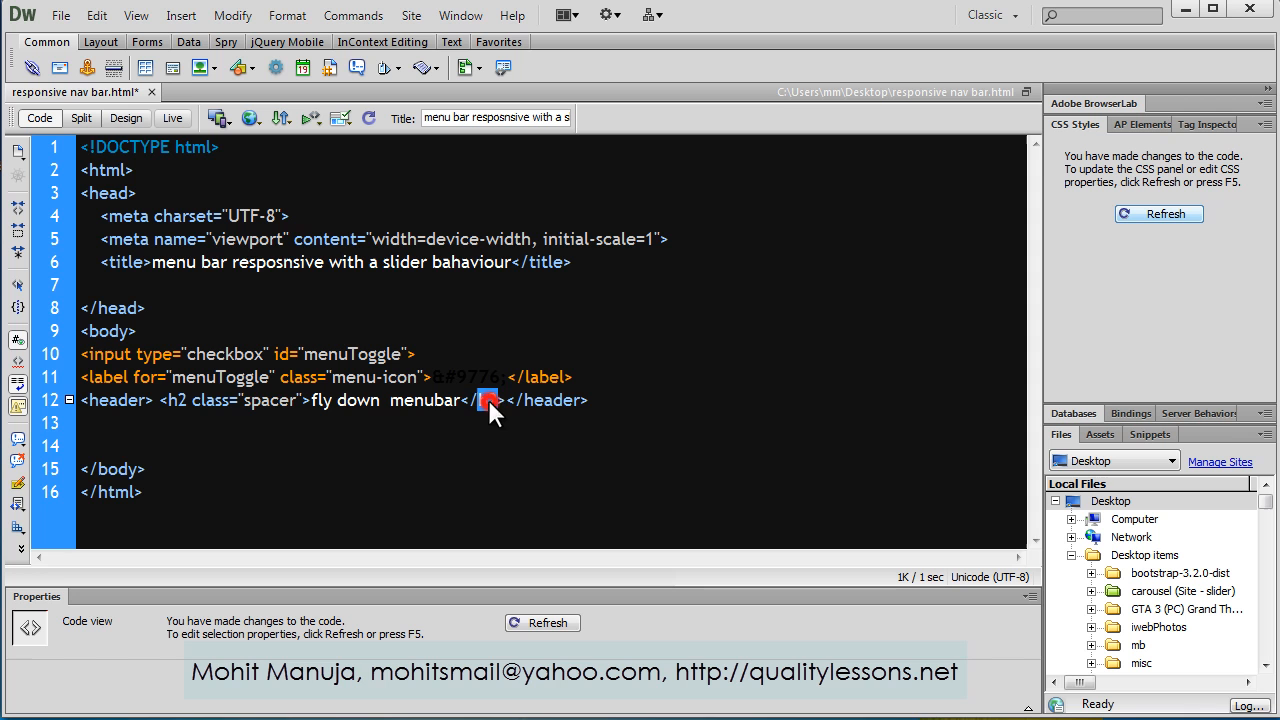
{"action": "double_click", "coordinate": [269, 400]}
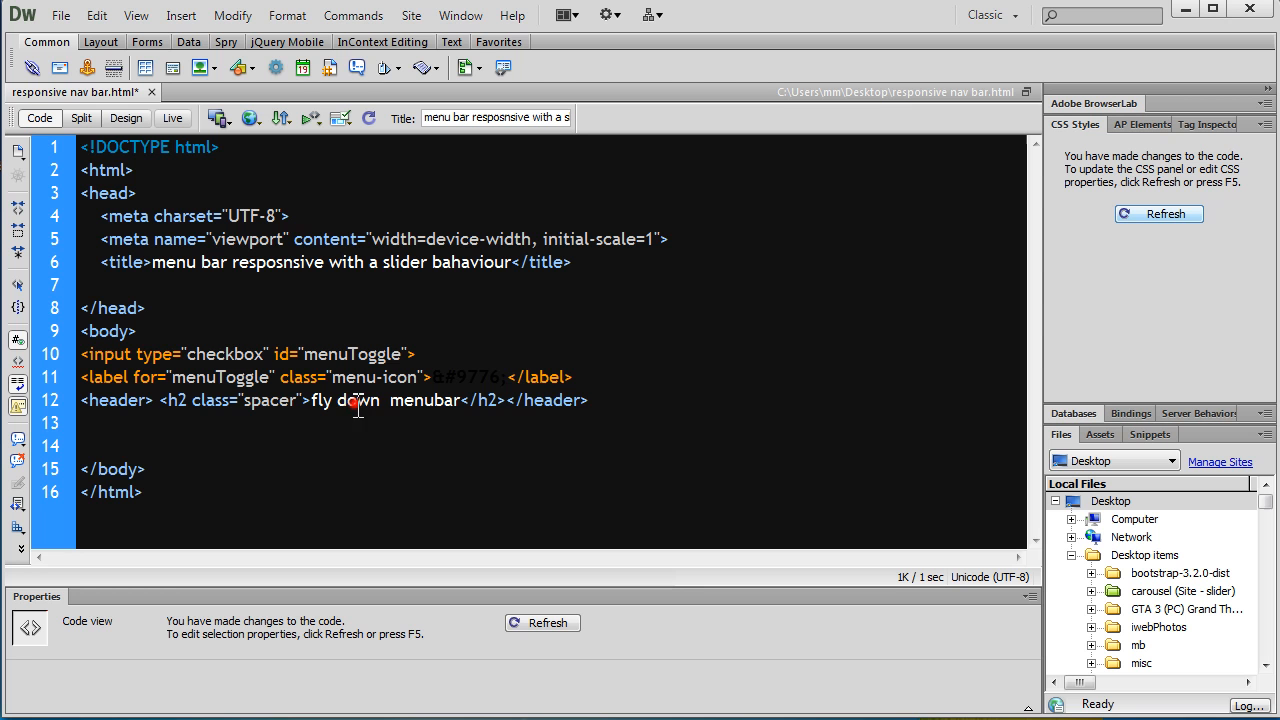
{"action": "double_click", "coordinate": [357, 400]}
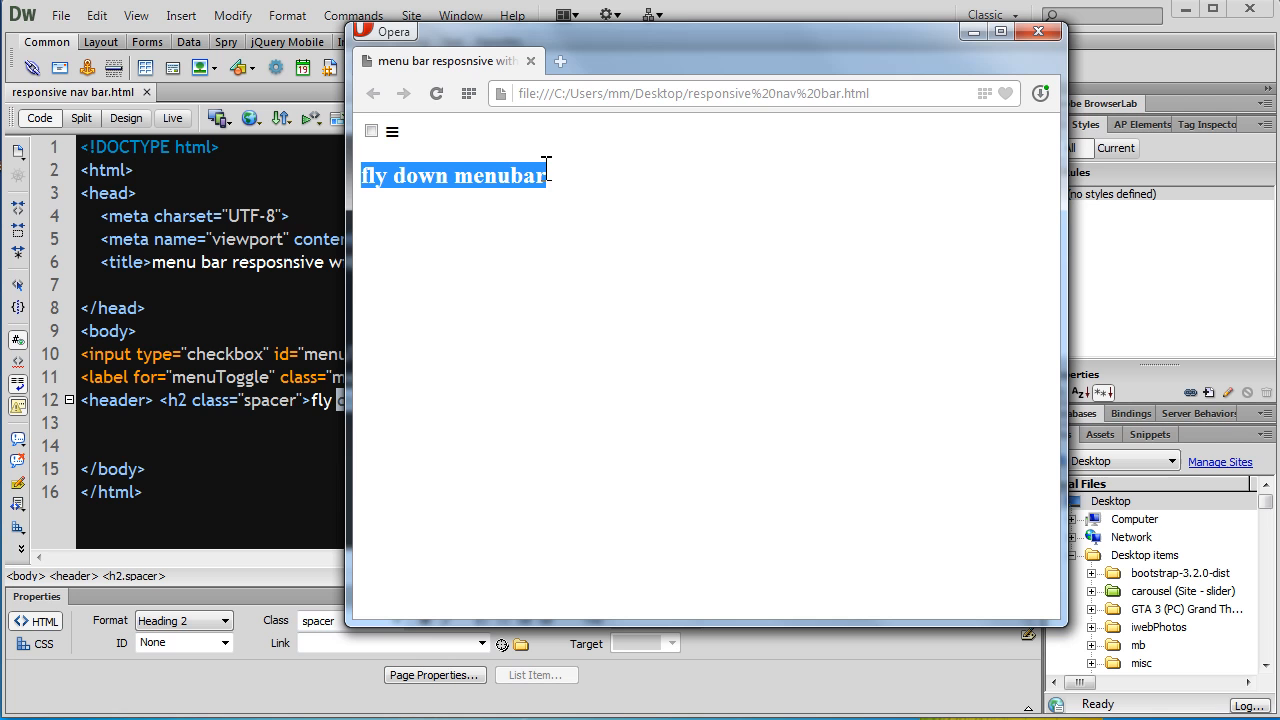
{"action": "mouse_move", "coordinate": [311, 432]}
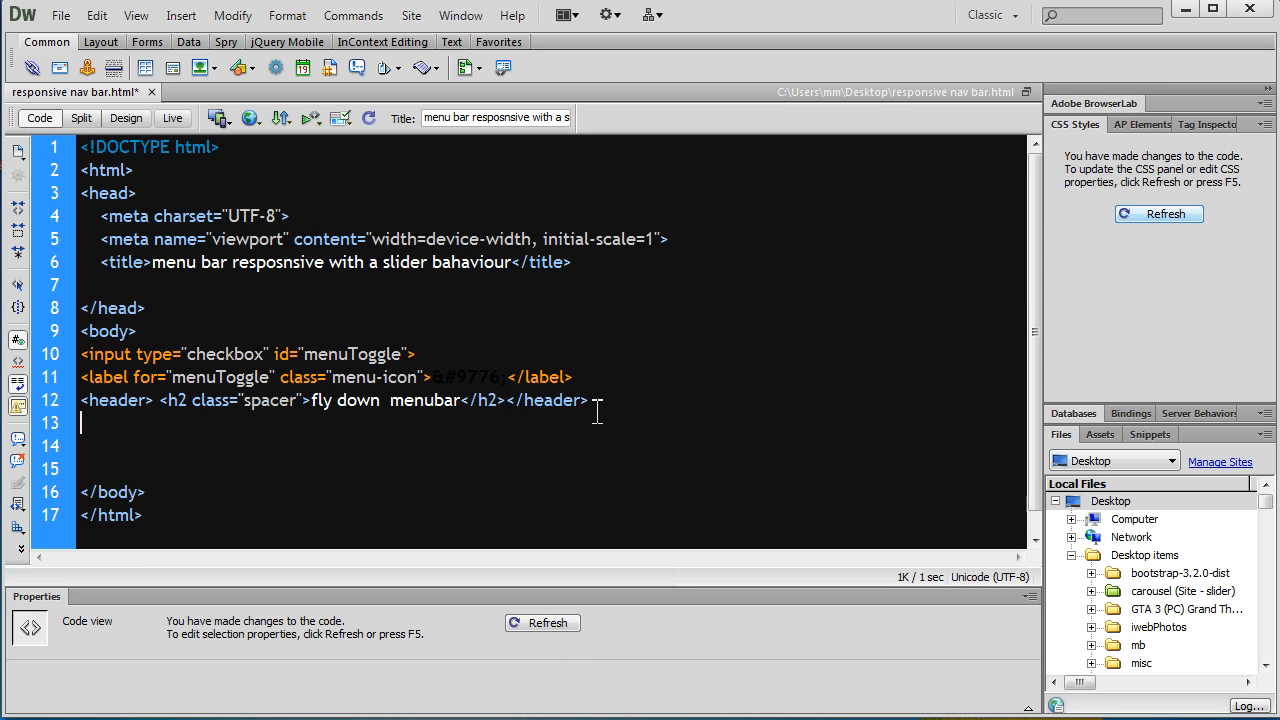
Add <div class="rule"></div> on line 13 and check its class name
{"action": "type", "text": "<div class=\"rule\"></div>"}
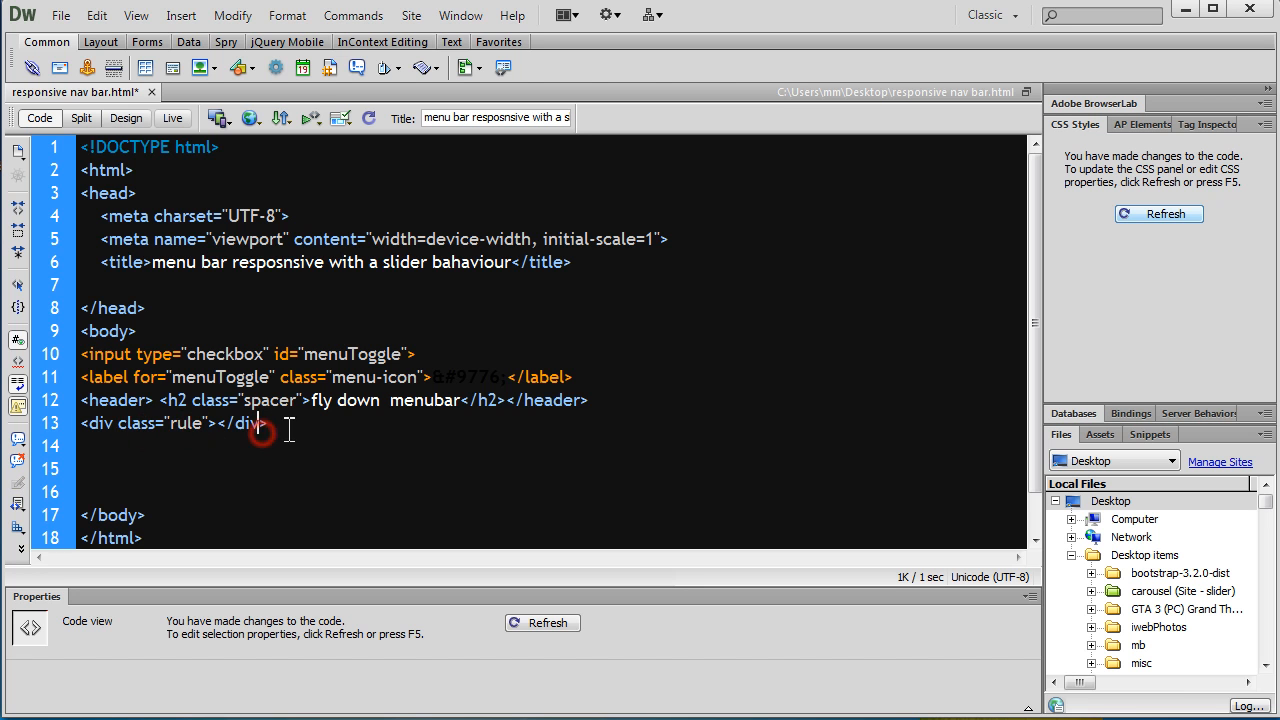
{"action": "triple_click", "coordinate": [175, 422]}
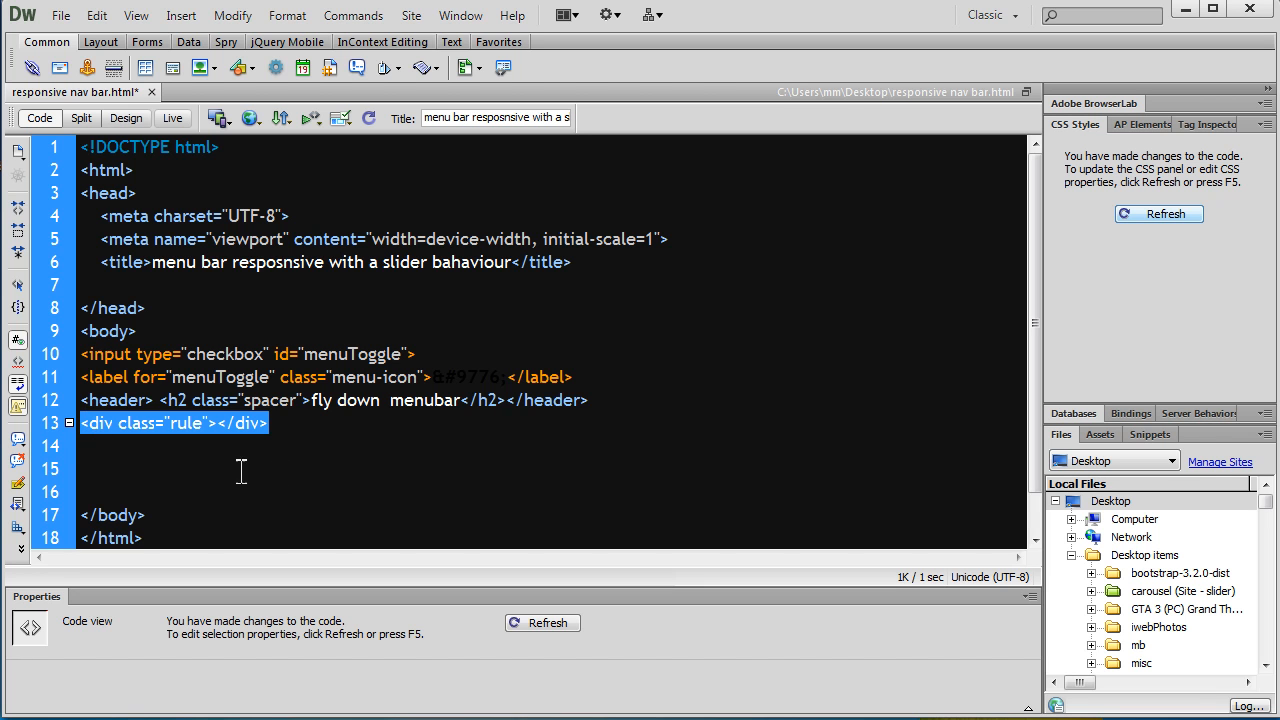
{"action": "left_click", "coordinate": [201, 423]}
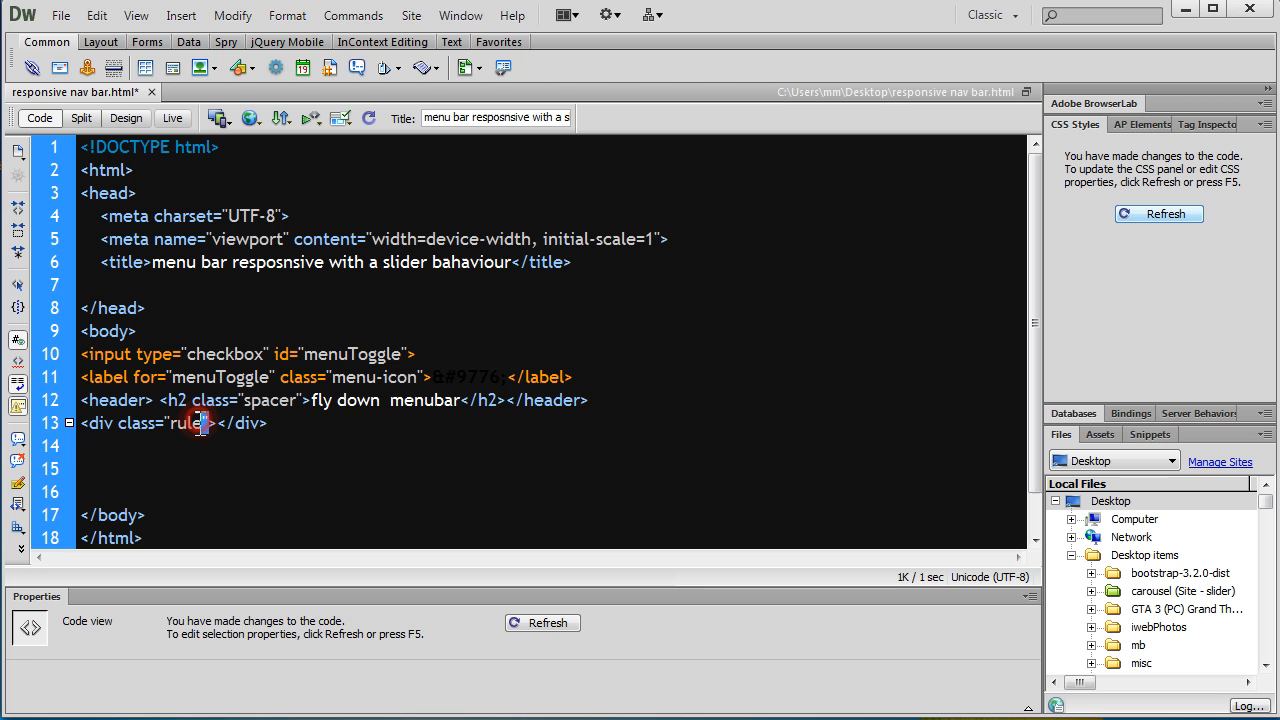
{"action": "double_click", "coordinate": [185, 423]}
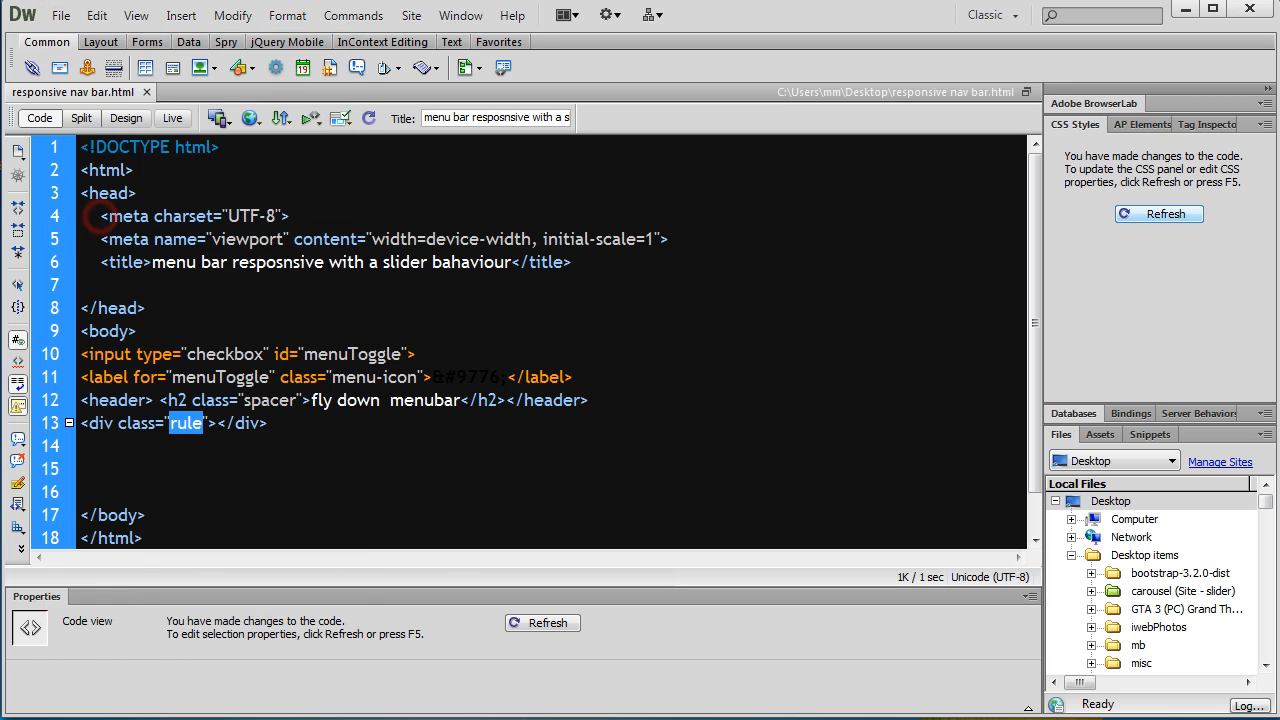
{"action": "right_click", "coordinate": [595, 270]}
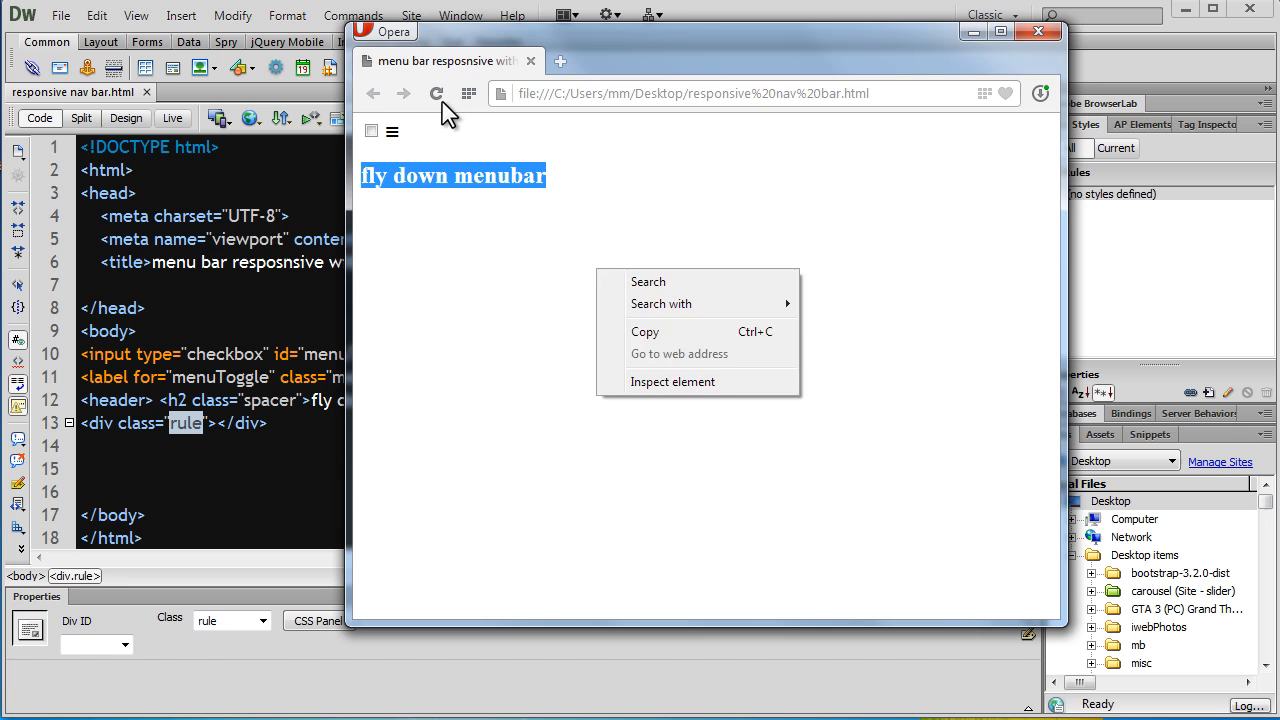
Reload the Opera preview, still showing only checkbox, hamburger icon and heading
{"action": "left_click", "coordinate": [443, 213]}
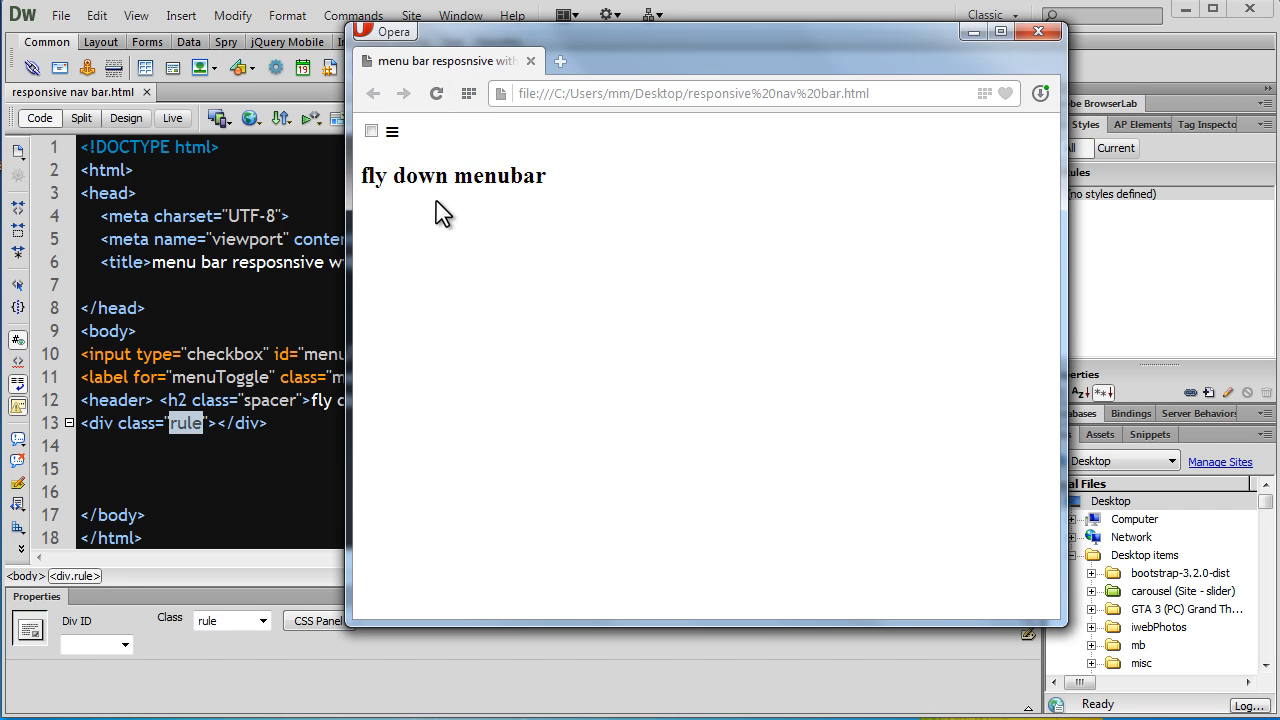
{"action": "mouse_move", "coordinate": [200, 432]}
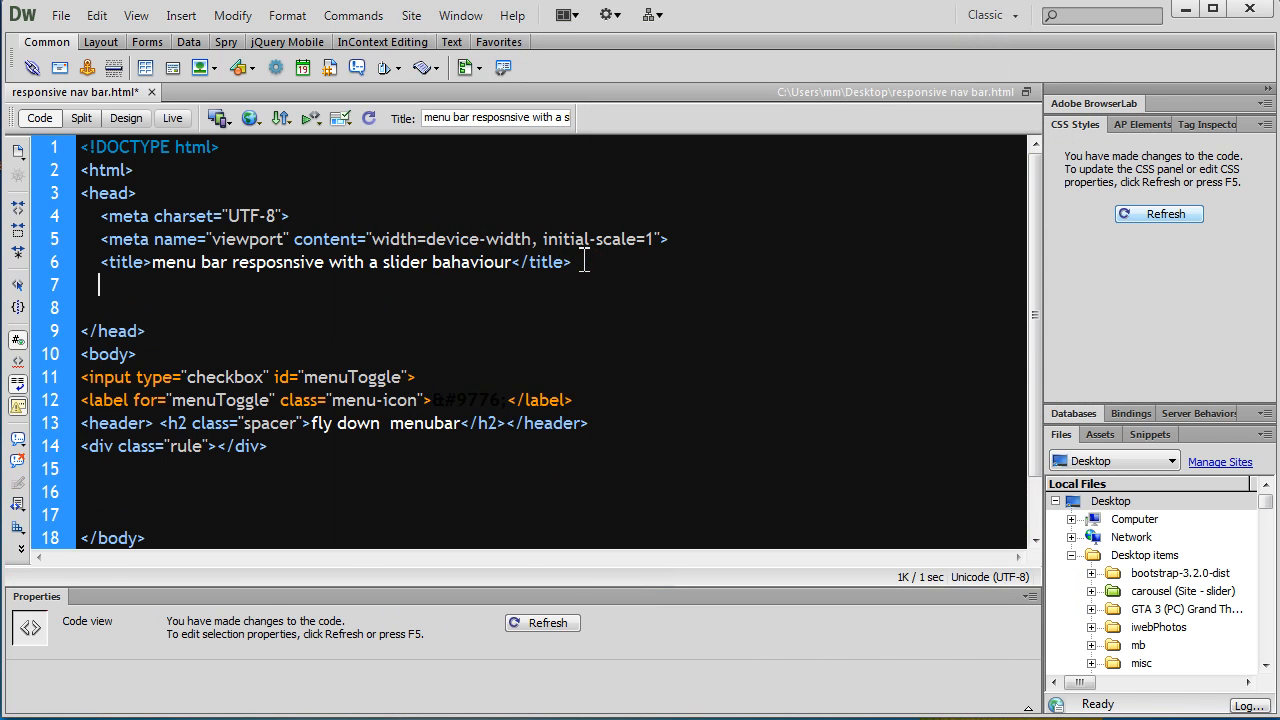
Insert a <style type="text/css"> block after the title via the sty code hint
{"action": "type", "text": "style type=\"text/css\">"}
{"action": "type", "text": "</style>"}
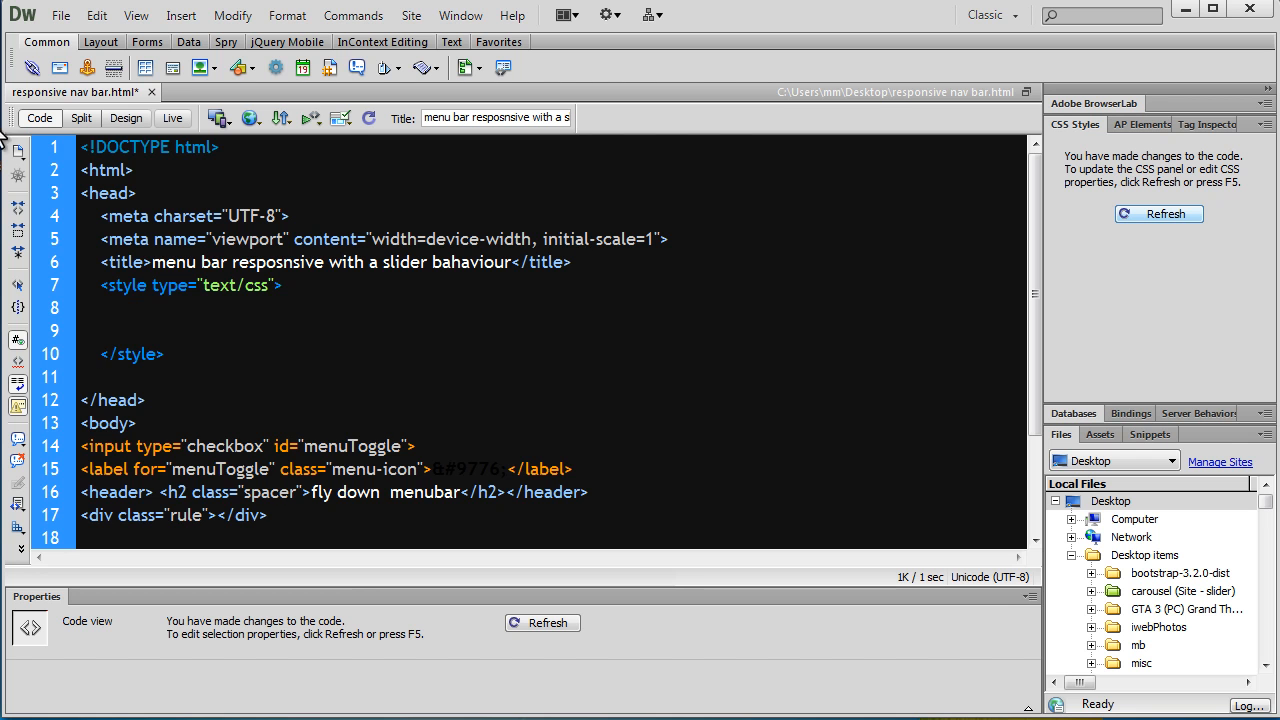
{"action": "left_click", "coordinate": [60, 15]}
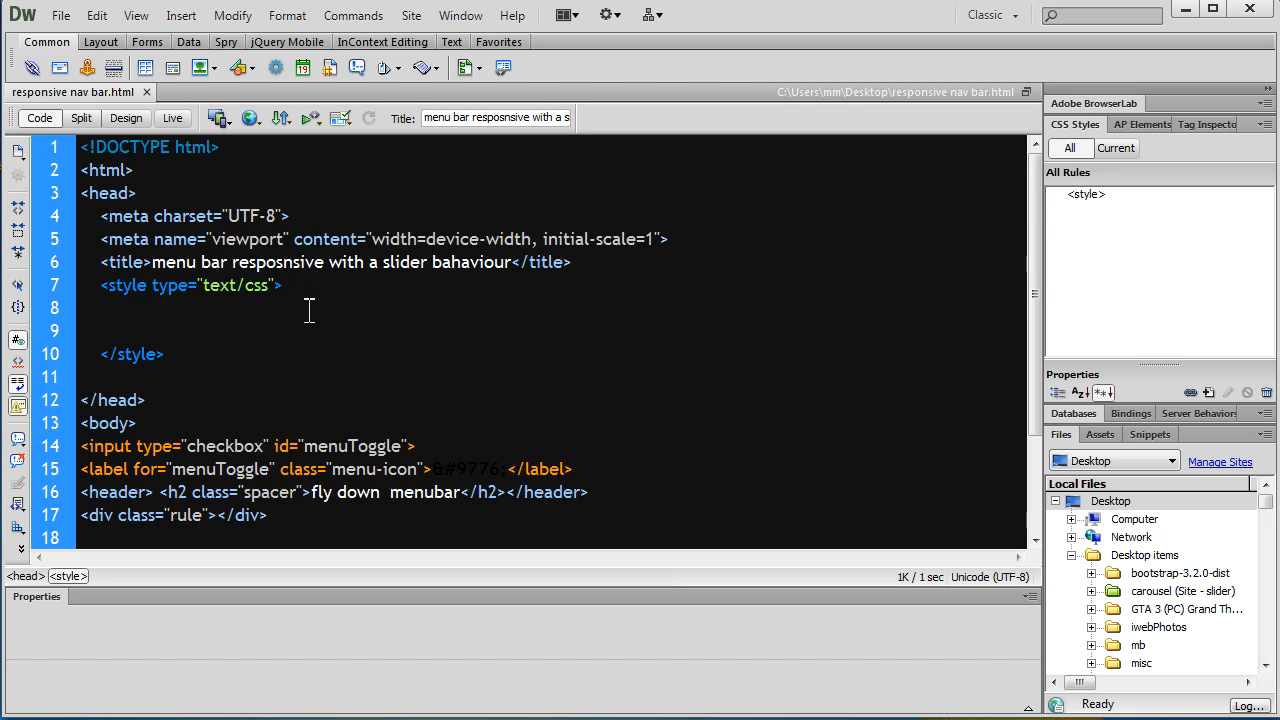
Write .rule as a 90deg olive-teal-skyblue gradient, 3px high and 100% wide
{"action": "type", "text": ".rule{"}
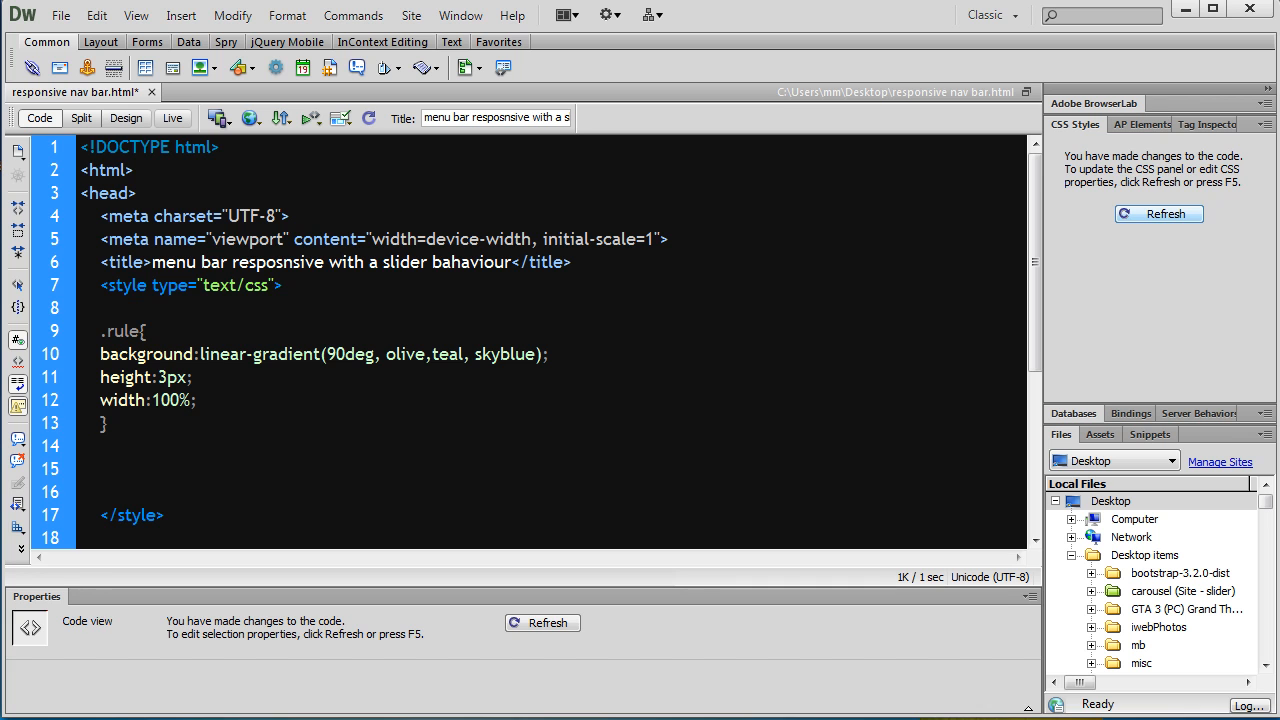
{"action": "left_click", "coordinate": [1159, 213]}
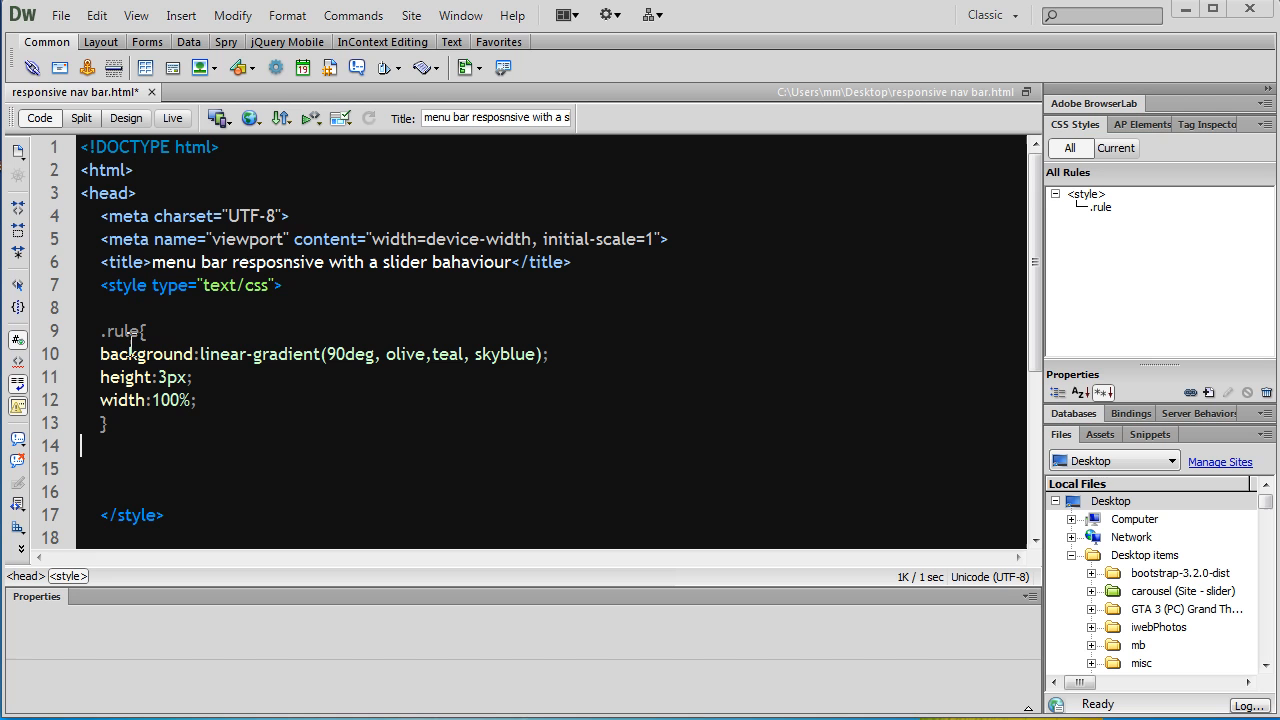
{"action": "double_click", "coordinate": [120, 331]}
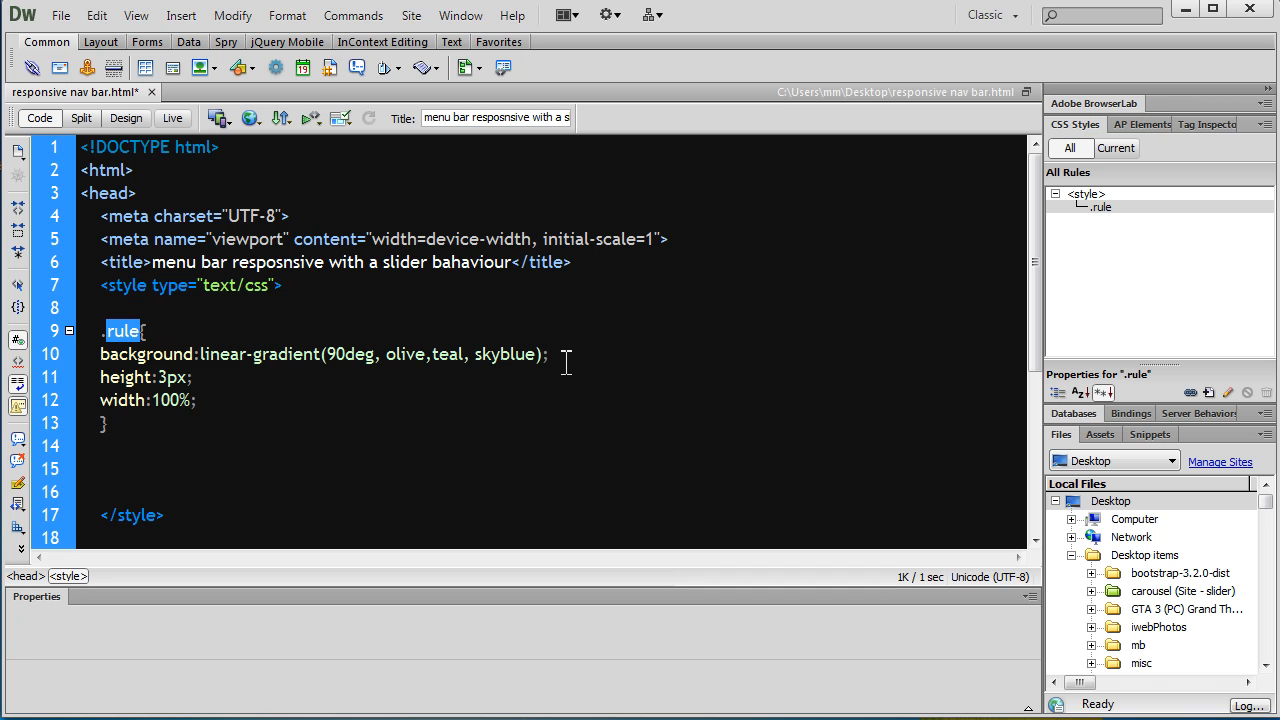
{"action": "double_click", "coordinate": [144, 377]}
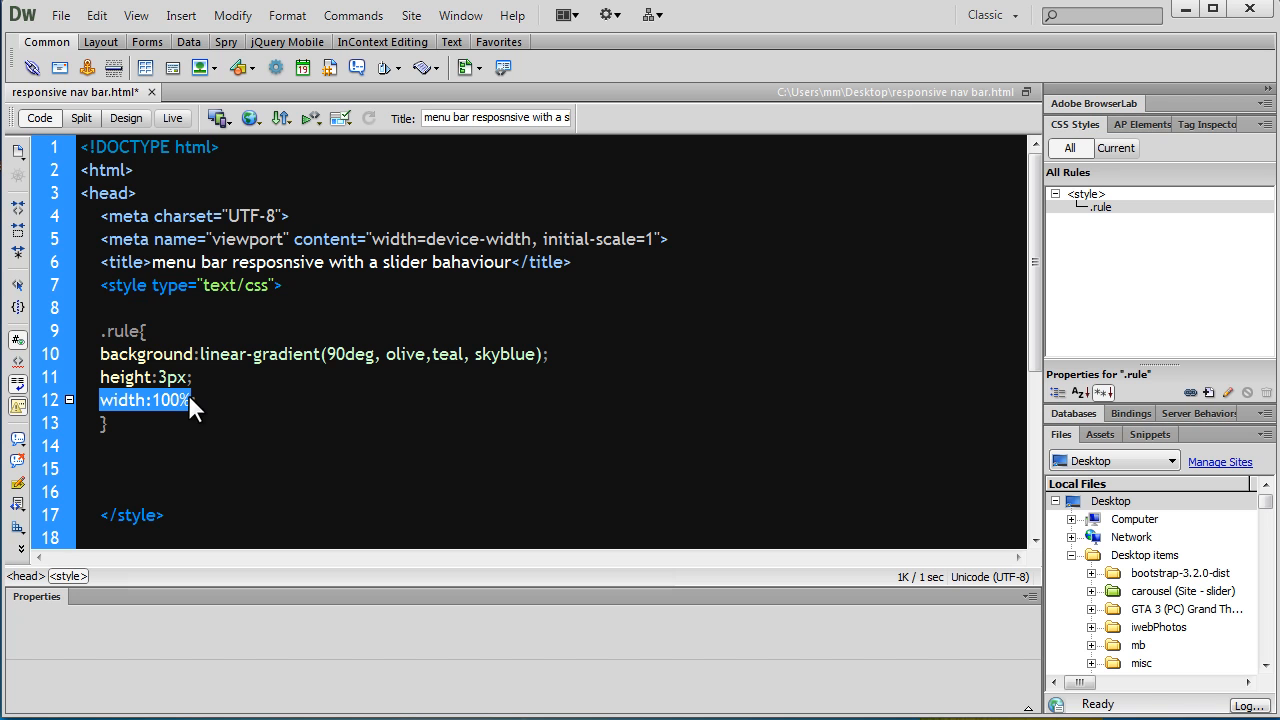
{"action": "mouse_move", "coordinate": [120, 92]}
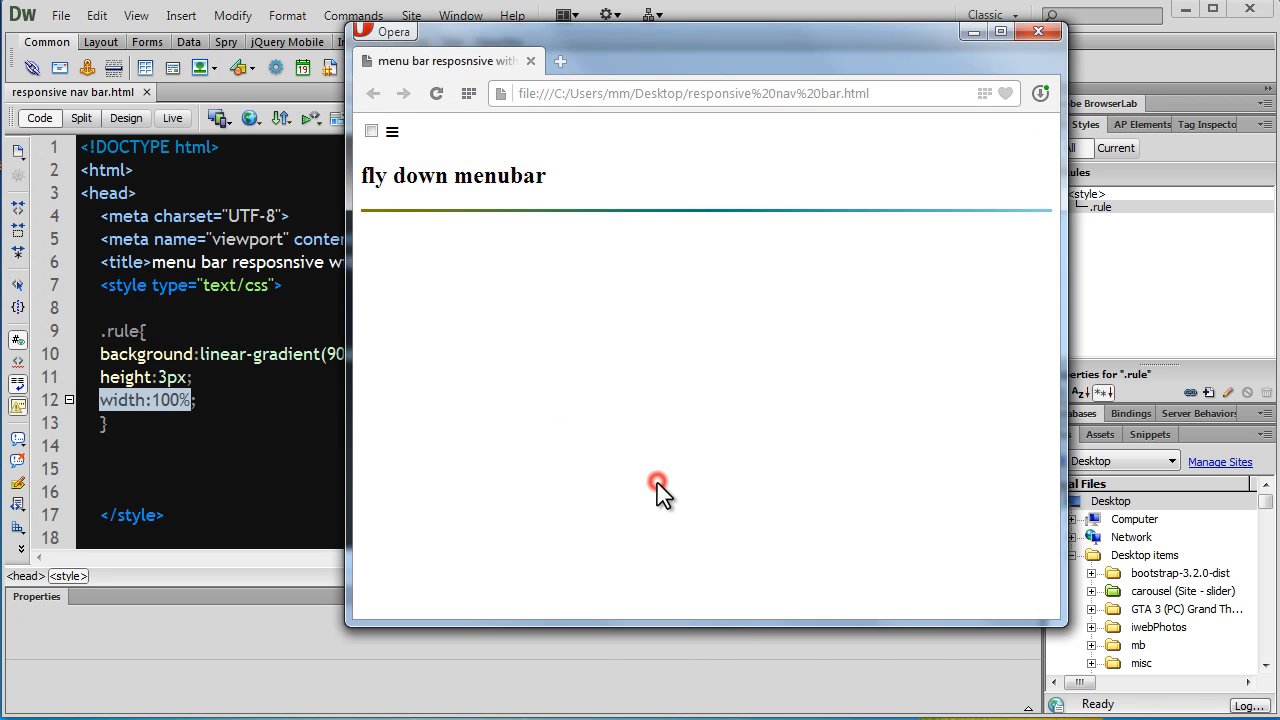
{"action": "mouse_move", "coordinate": [1066, 277]}
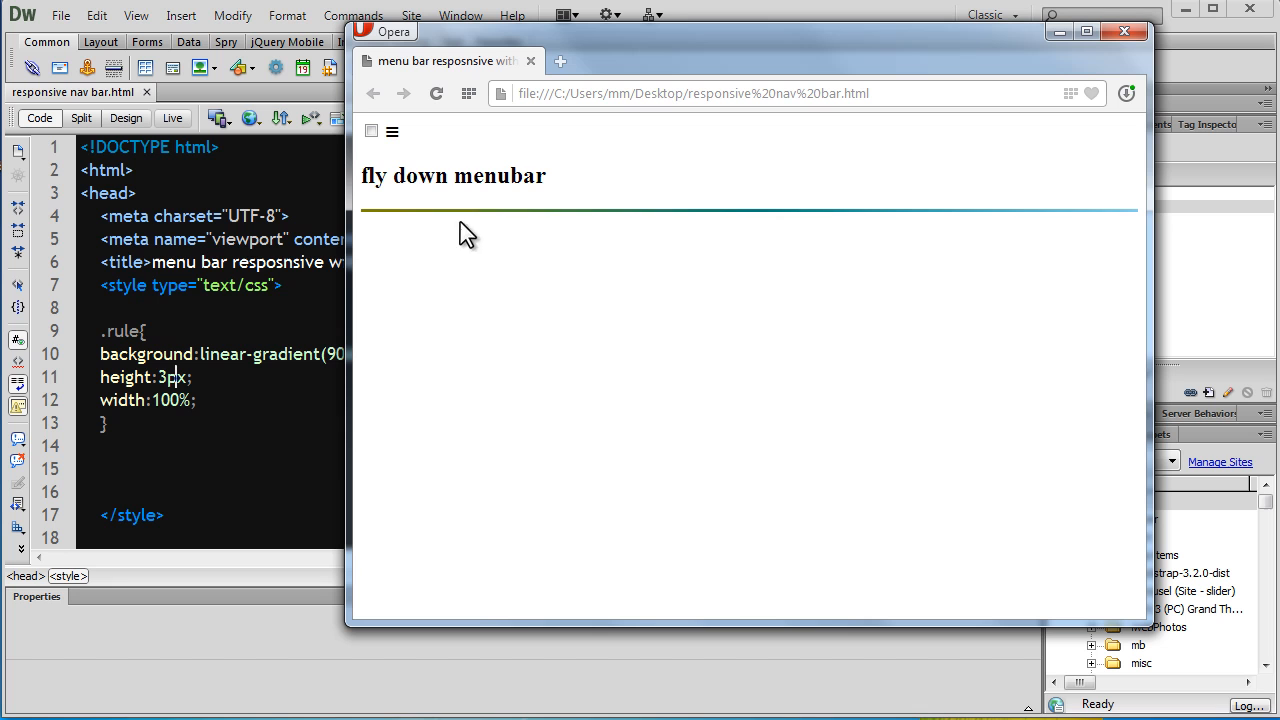
{"action": "mouse_move", "coordinate": [350, 362]}
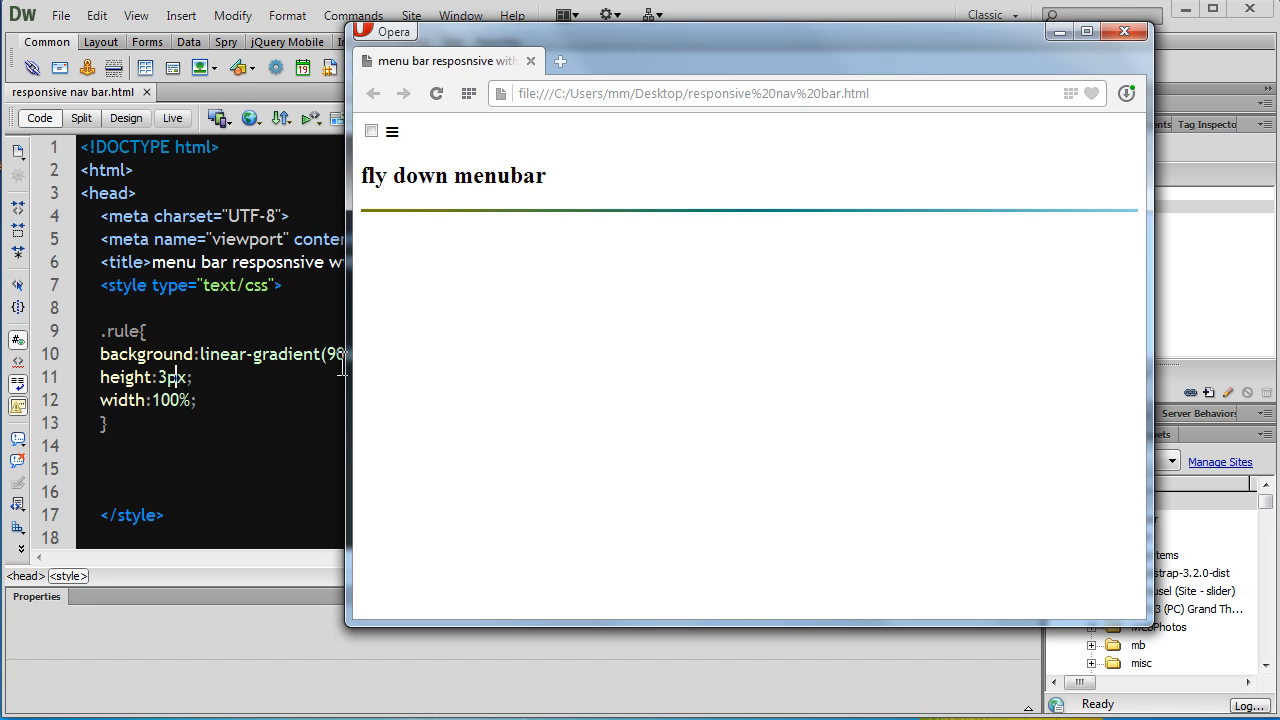
{"action": "mouse_move", "coordinate": [425, 235]}
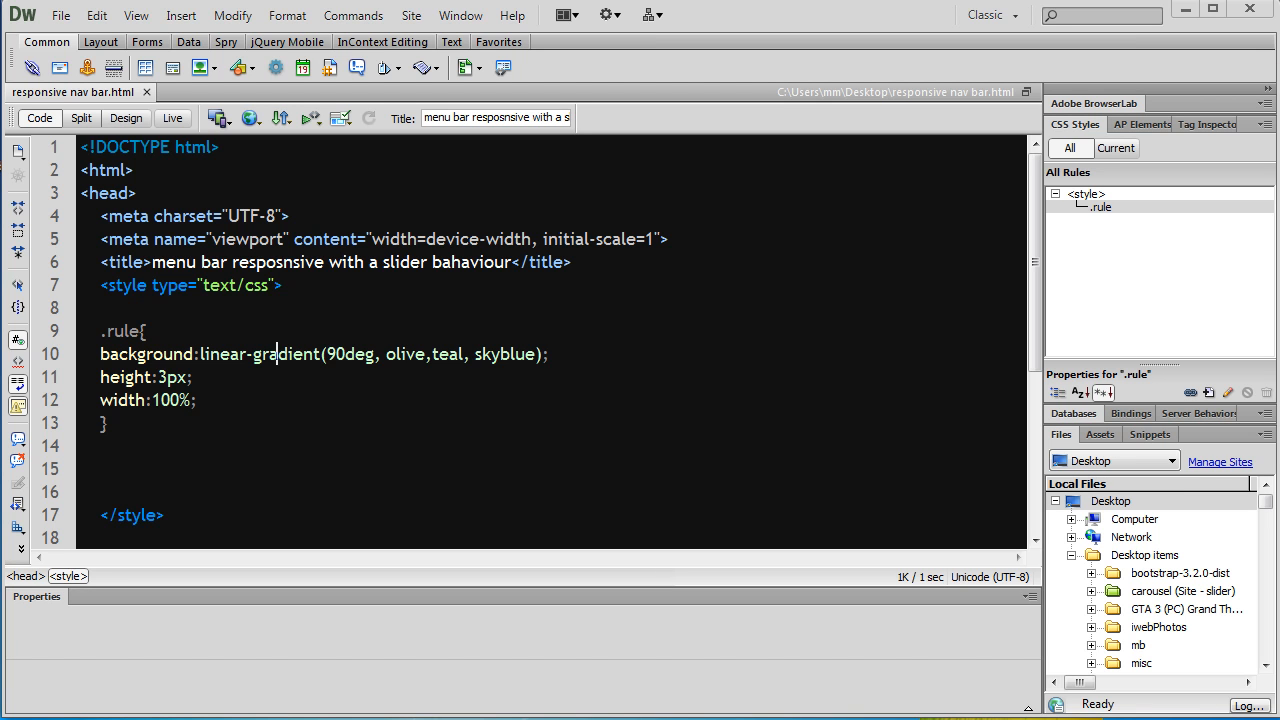
{"action": "mouse_move", "coordinate": [310, 292]}
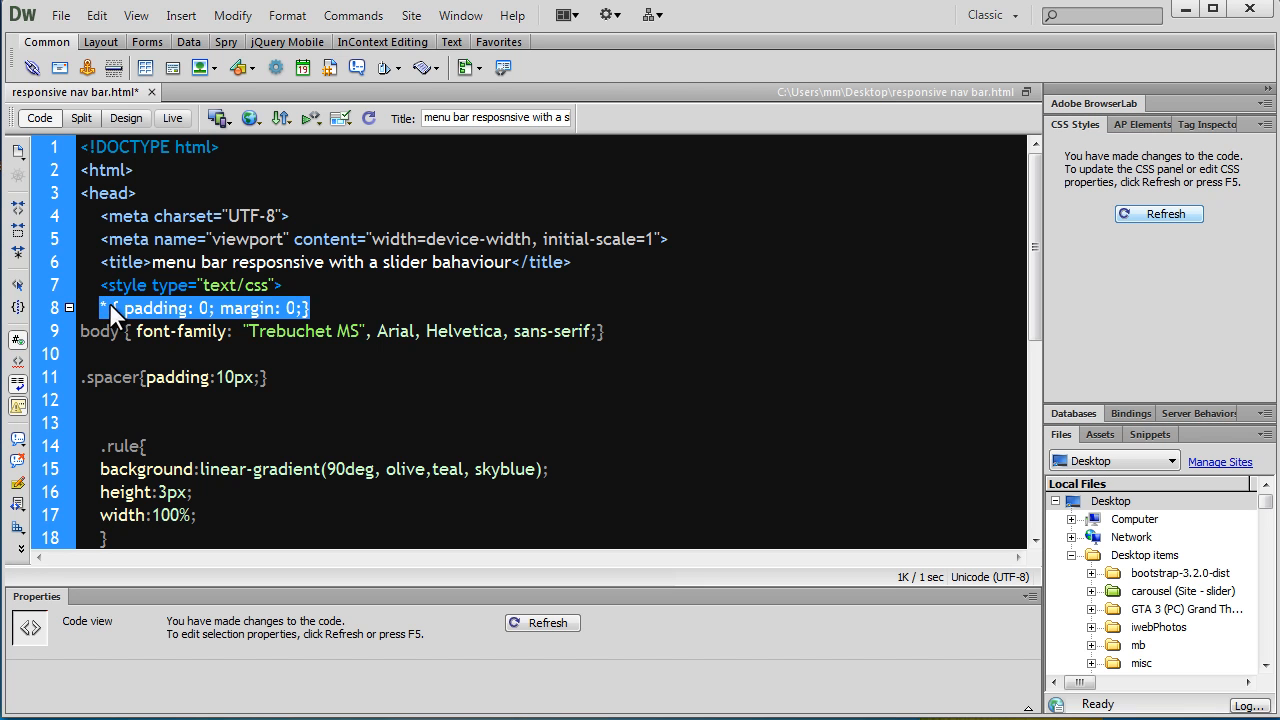
Review the zero padding/margin reset, Trebuchet MS body font and 10px spacer padding, then preview
{"action": "left_click", "coordinate": [325, 308]}
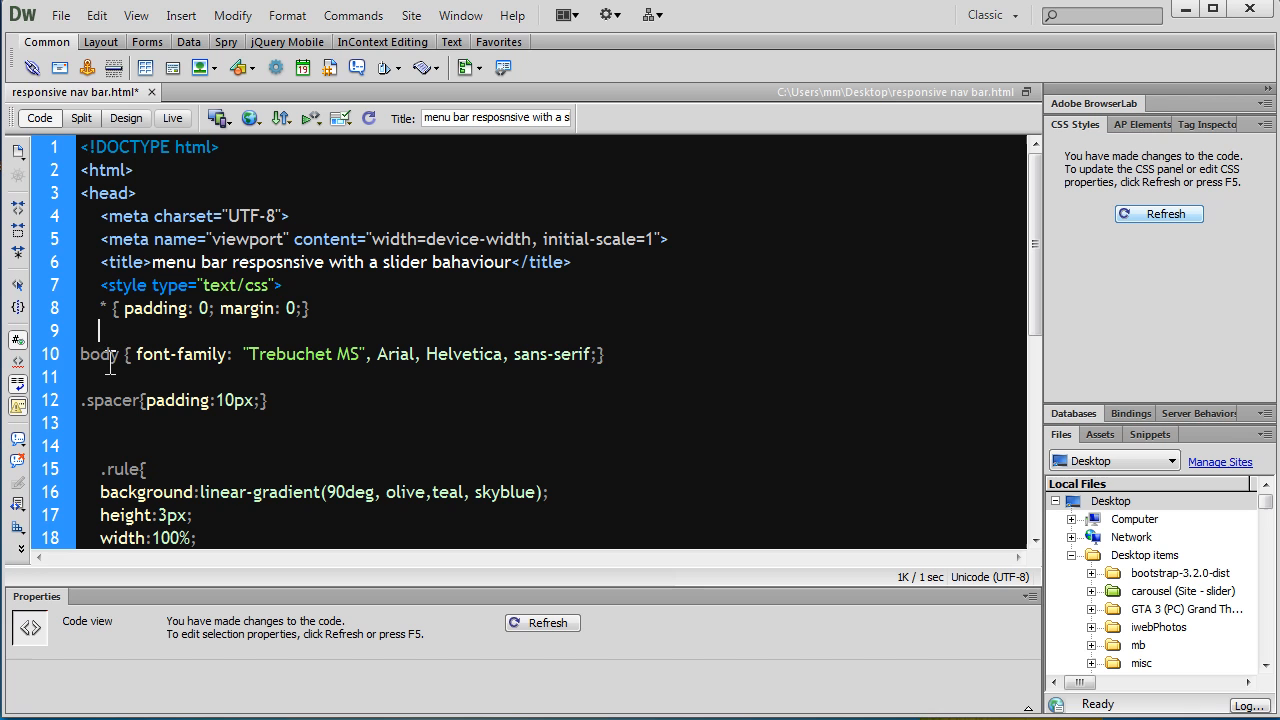
{"action": "double_click", "coordinate": [99, 354]}
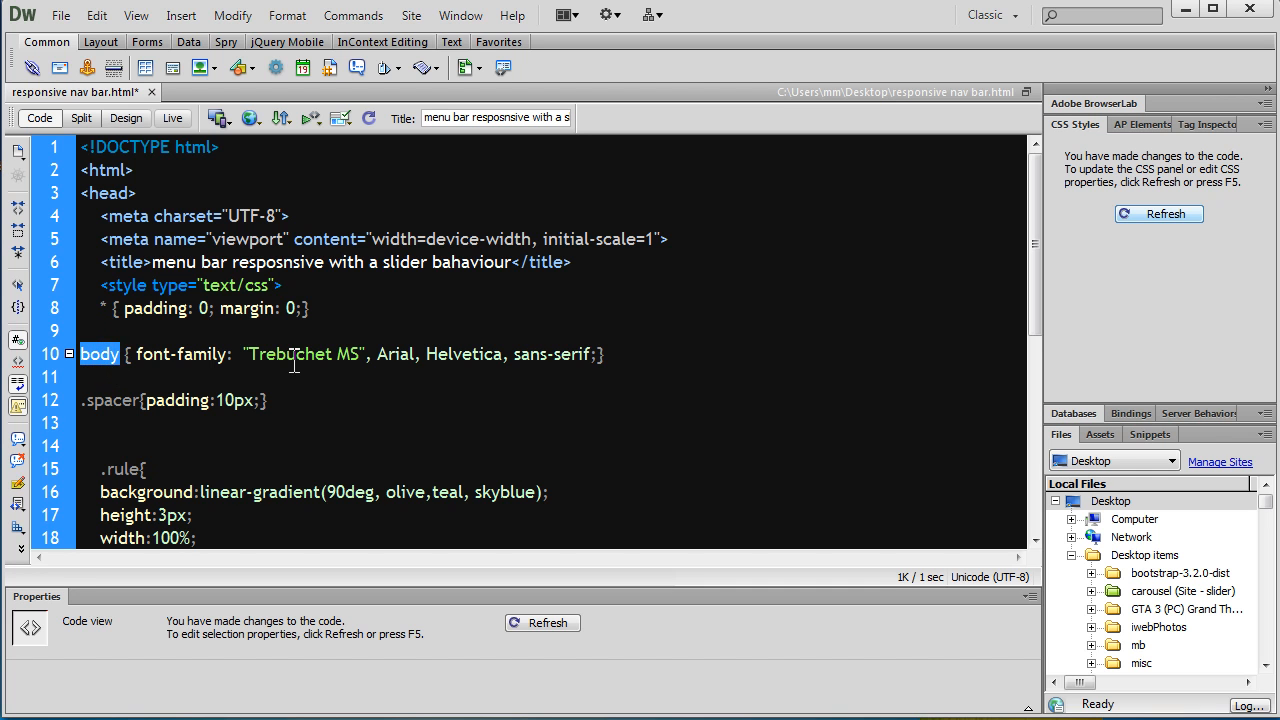
{"action": "double_click", "coordinate": [289, 354]}
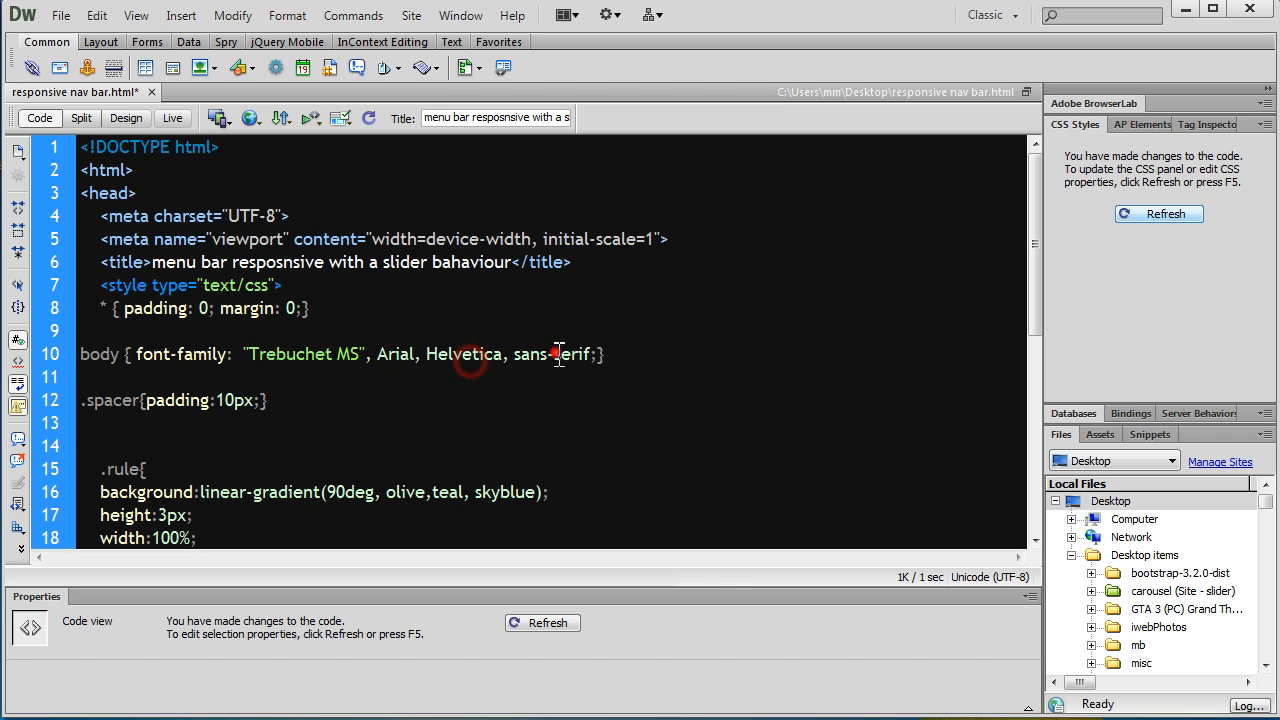
{"action": "double_click", "coordinate": [570, 354]}
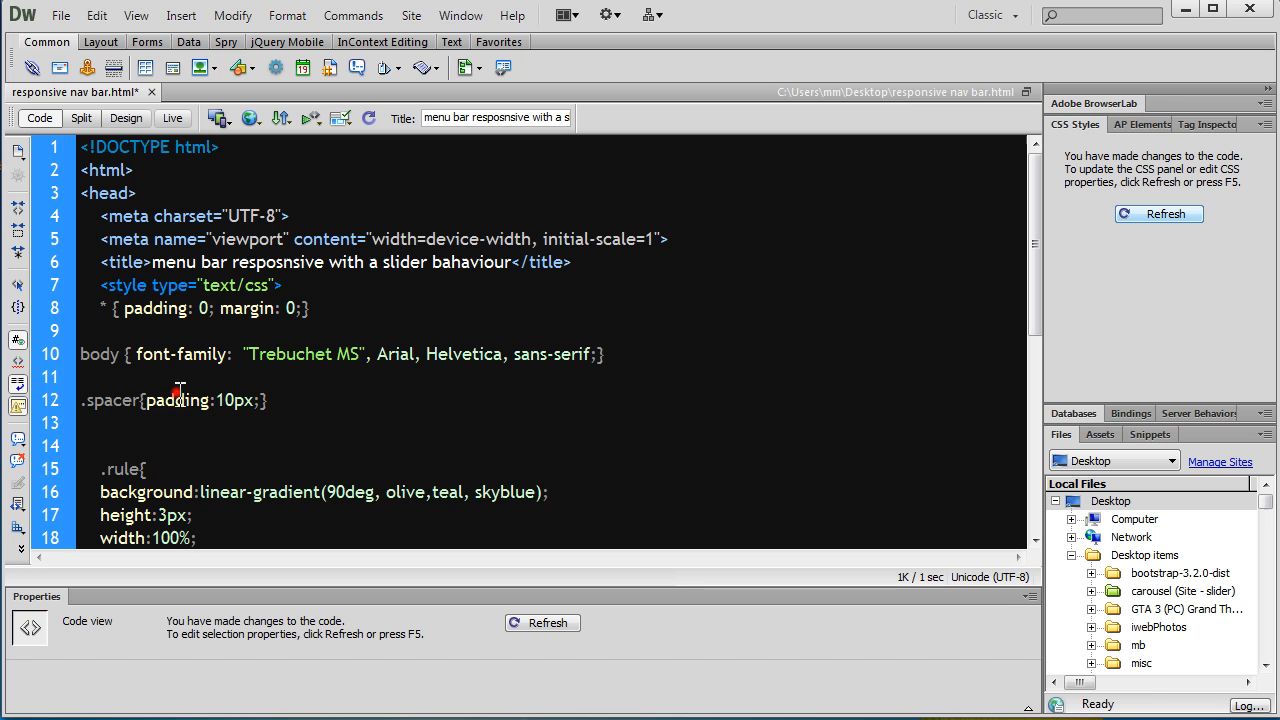
{"action": "double_click", "coordinate": [234, 400]}
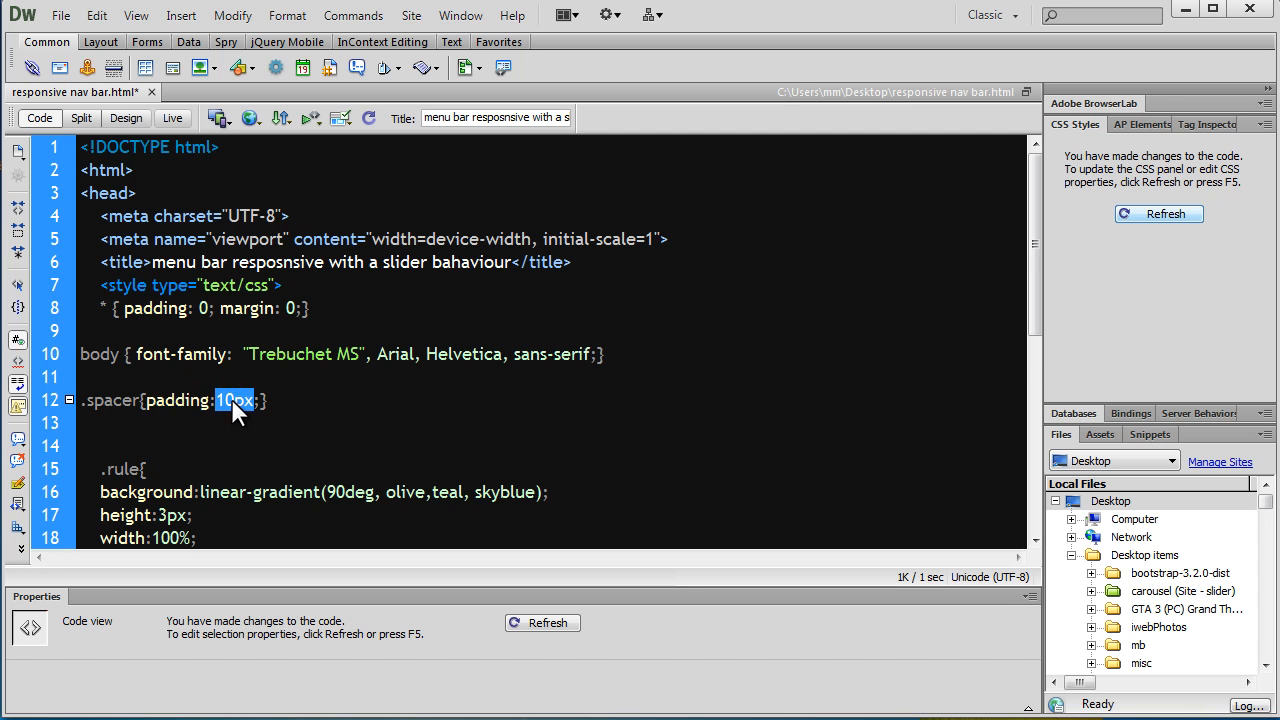
{"action": "scroll", "scroll_direction": "down", "scroll_amount": 3}
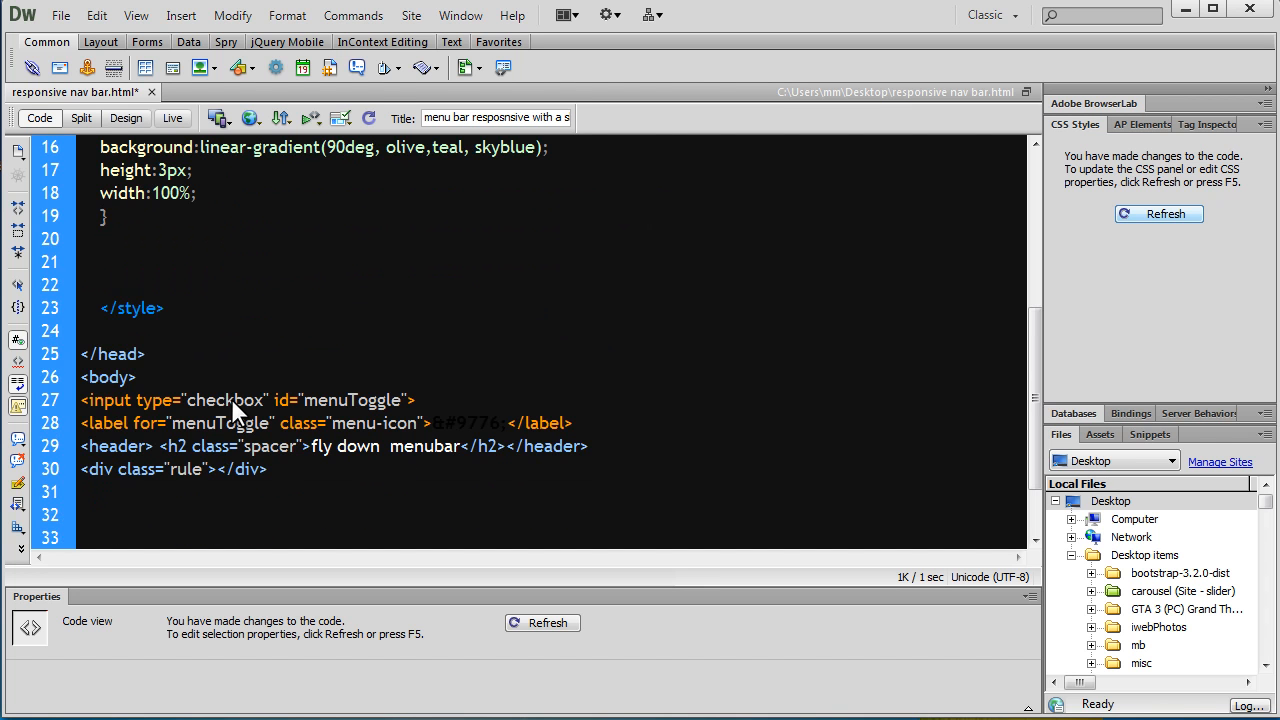
{"action": "double_click", "coordinate": [211, 446]}
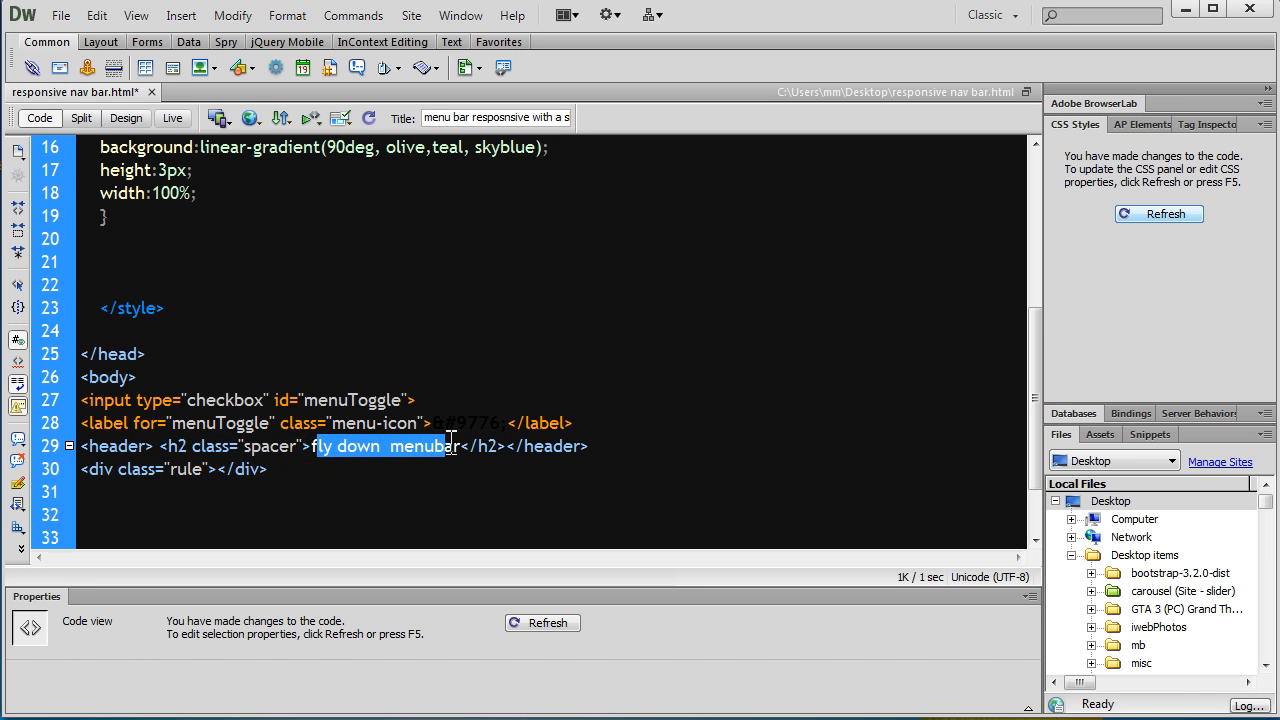
{"action": "left_click", "coordinate": [60, 15]}
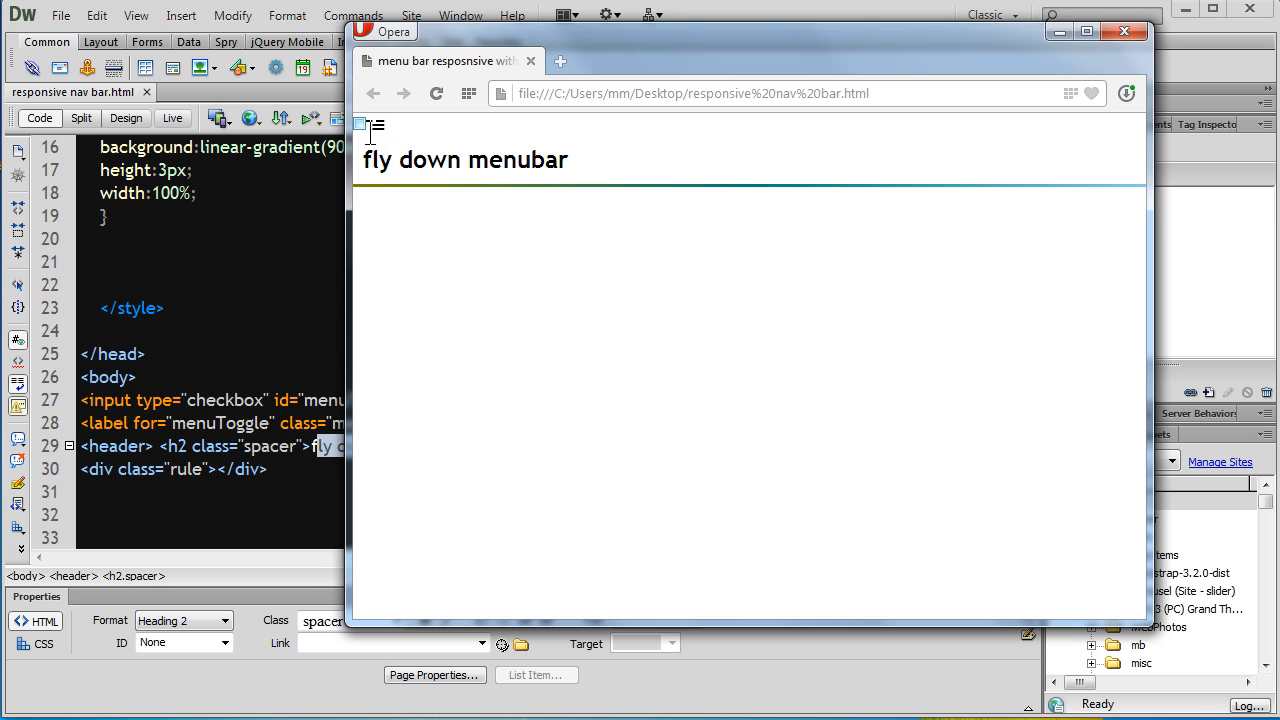
{"action": "mouse_move", "coordinate": [370, 128]}
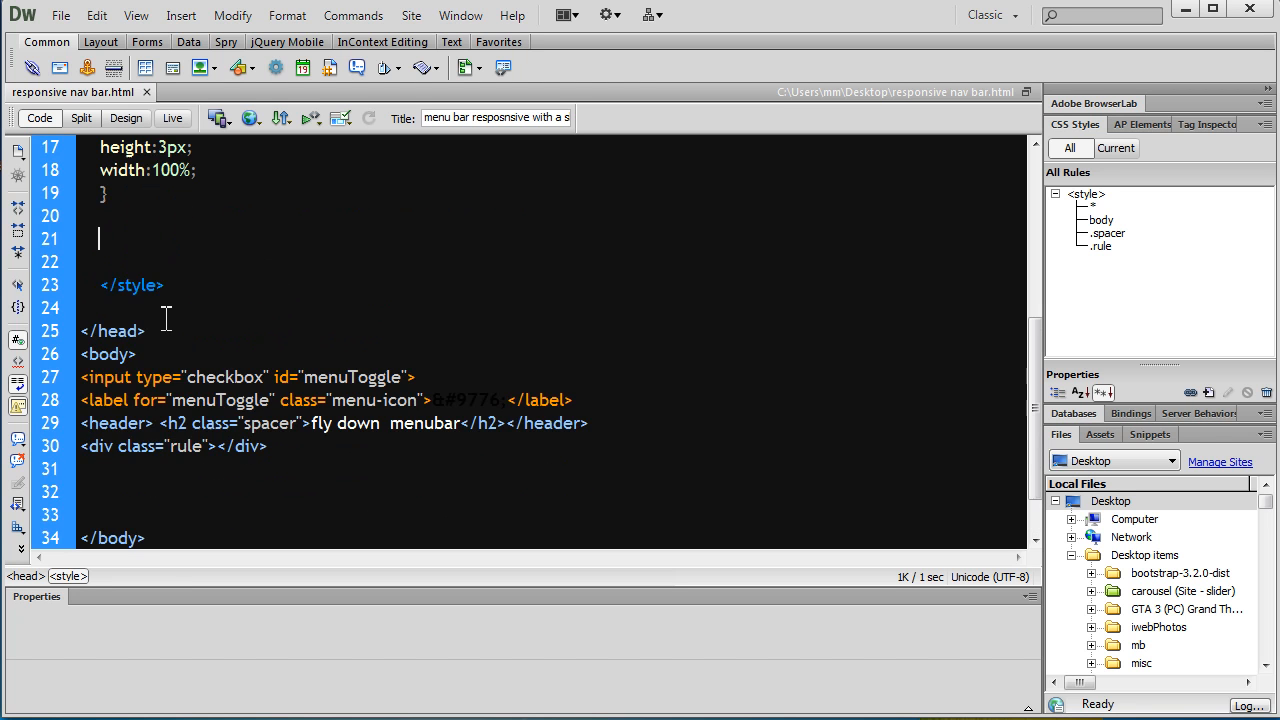
Below the rule div, add nav class 'menu' with five '#' links, Item 1–Item 5, and save
{"action": "scroll", "scroll_direction": "down", "scroll_amount": 3}
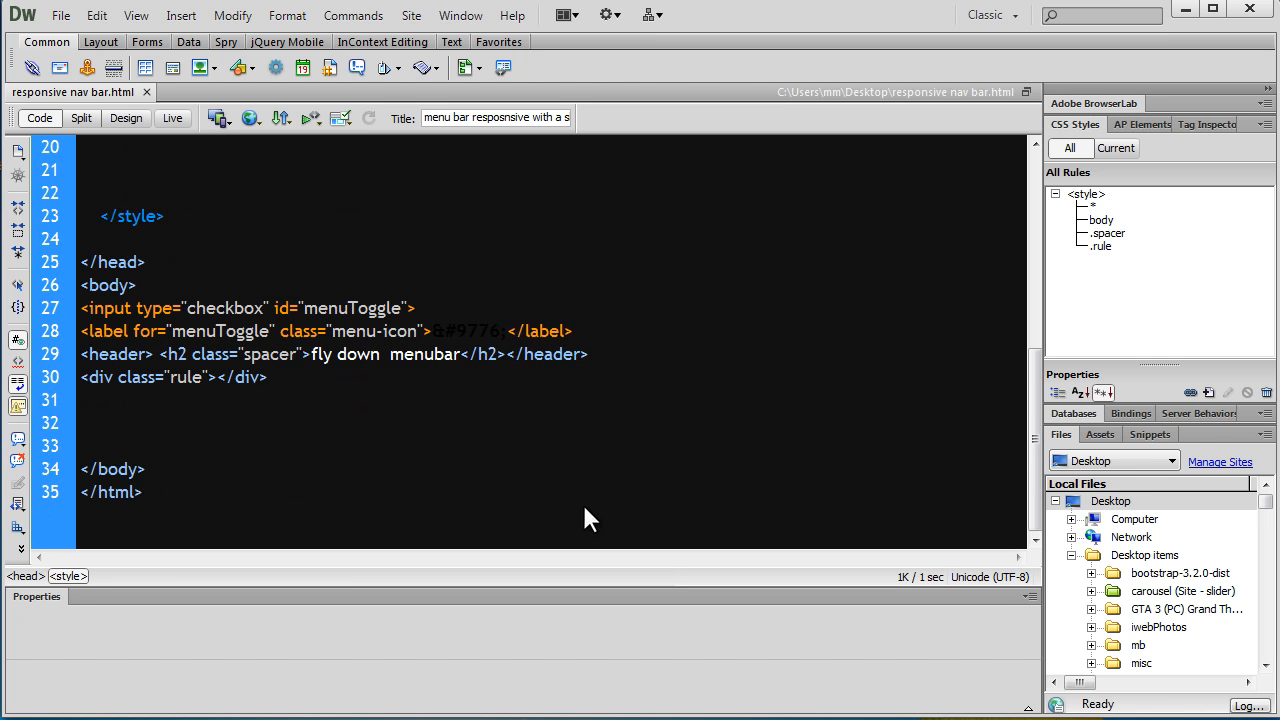
{"action": "left_click", "coordinate": [98, 169]}
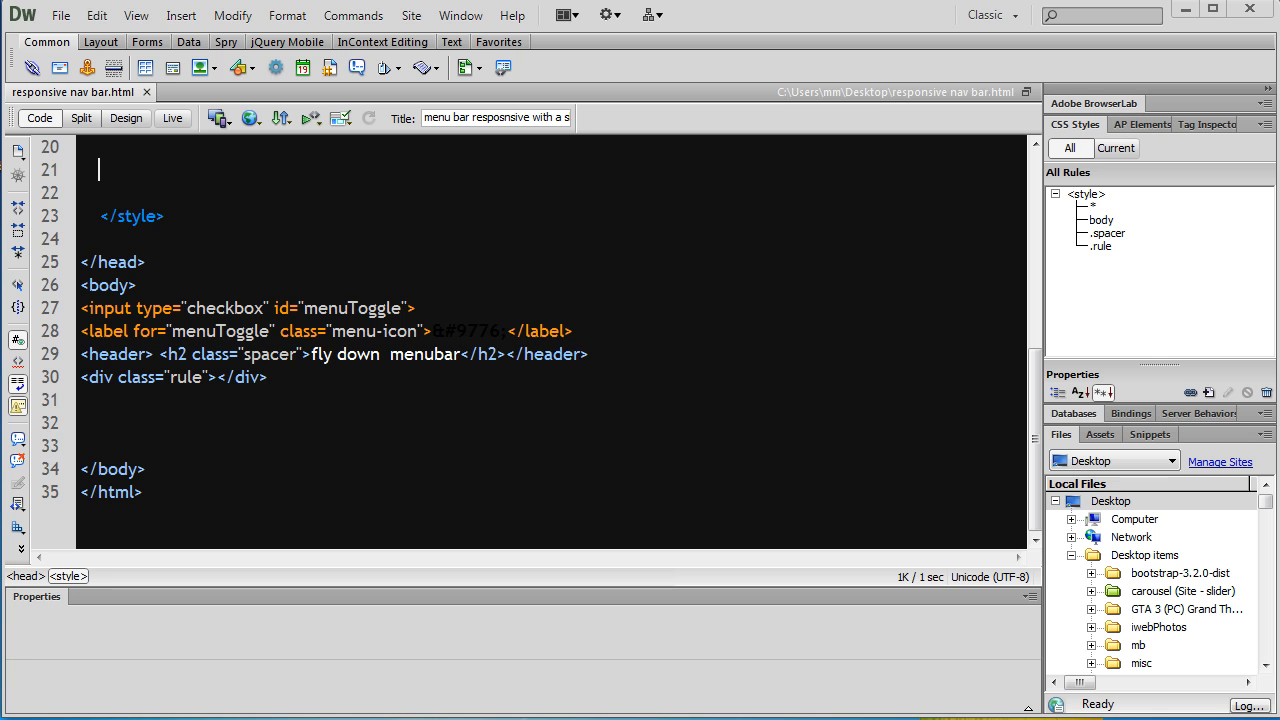
{"action": "left_click", "coordinate": [280, 378]}
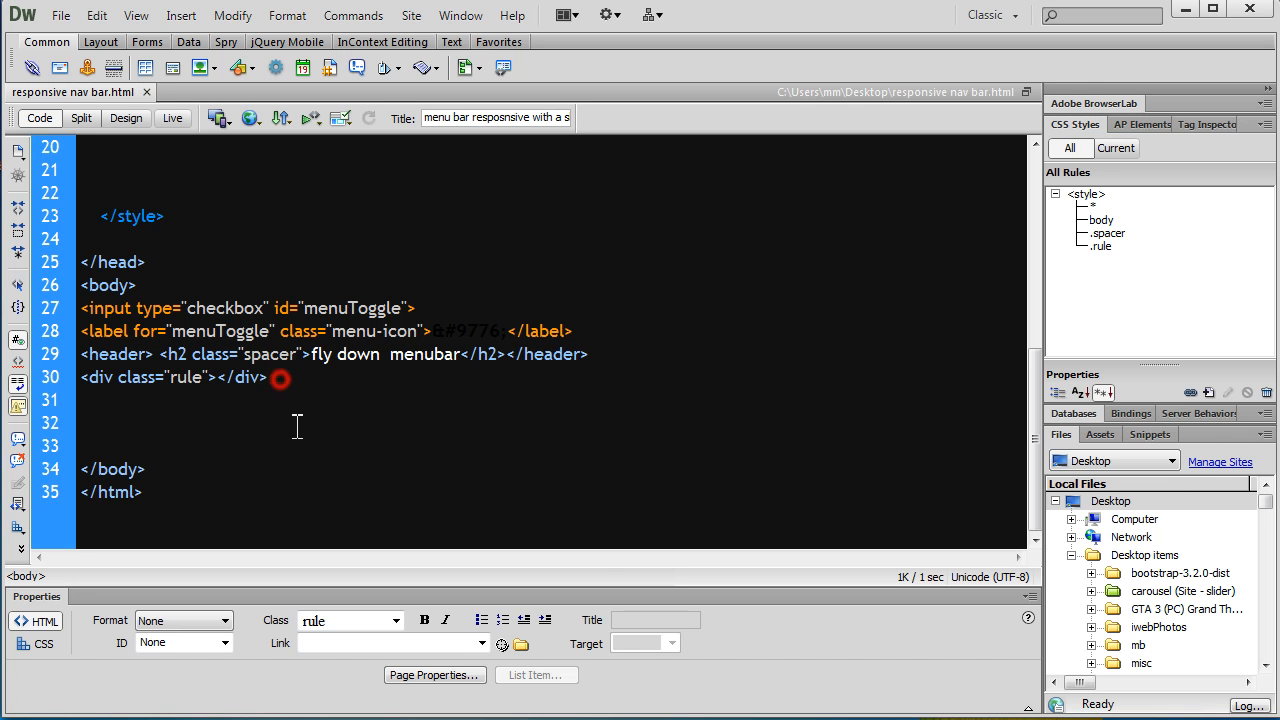
{"action": "key", "text": "enter"}
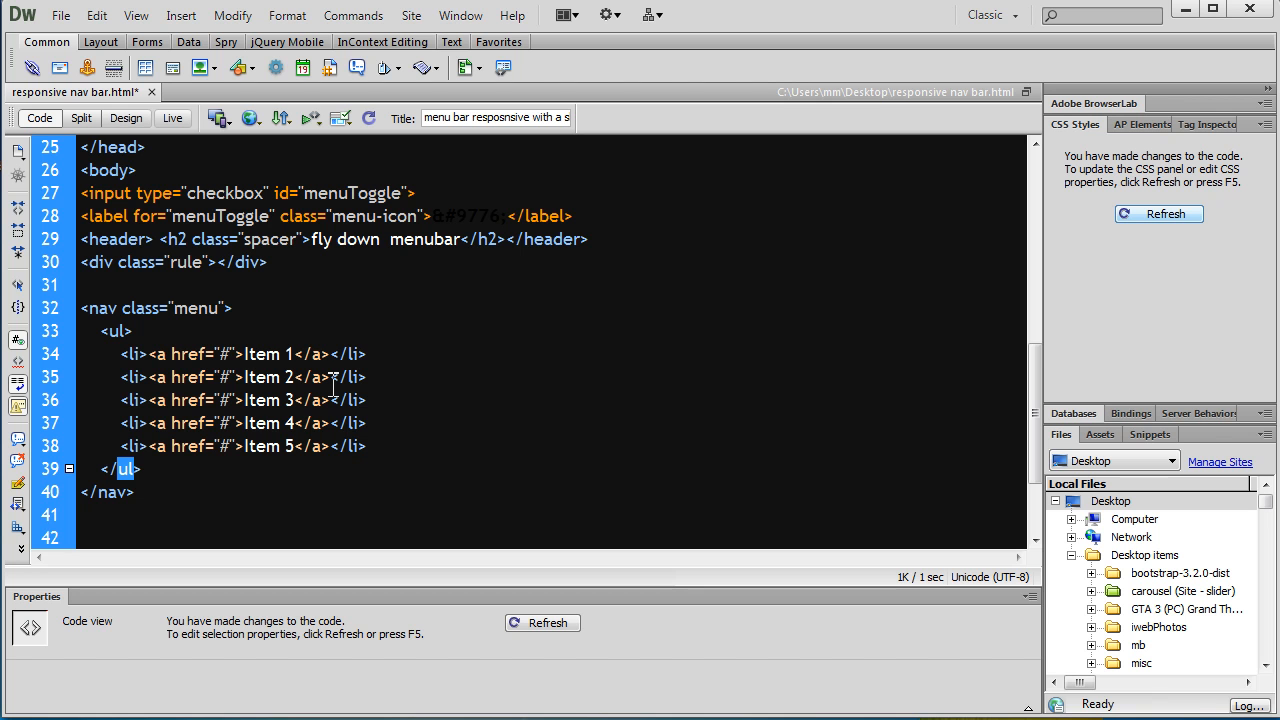
{"action": "left_click", "coordinate": [60, 15]}
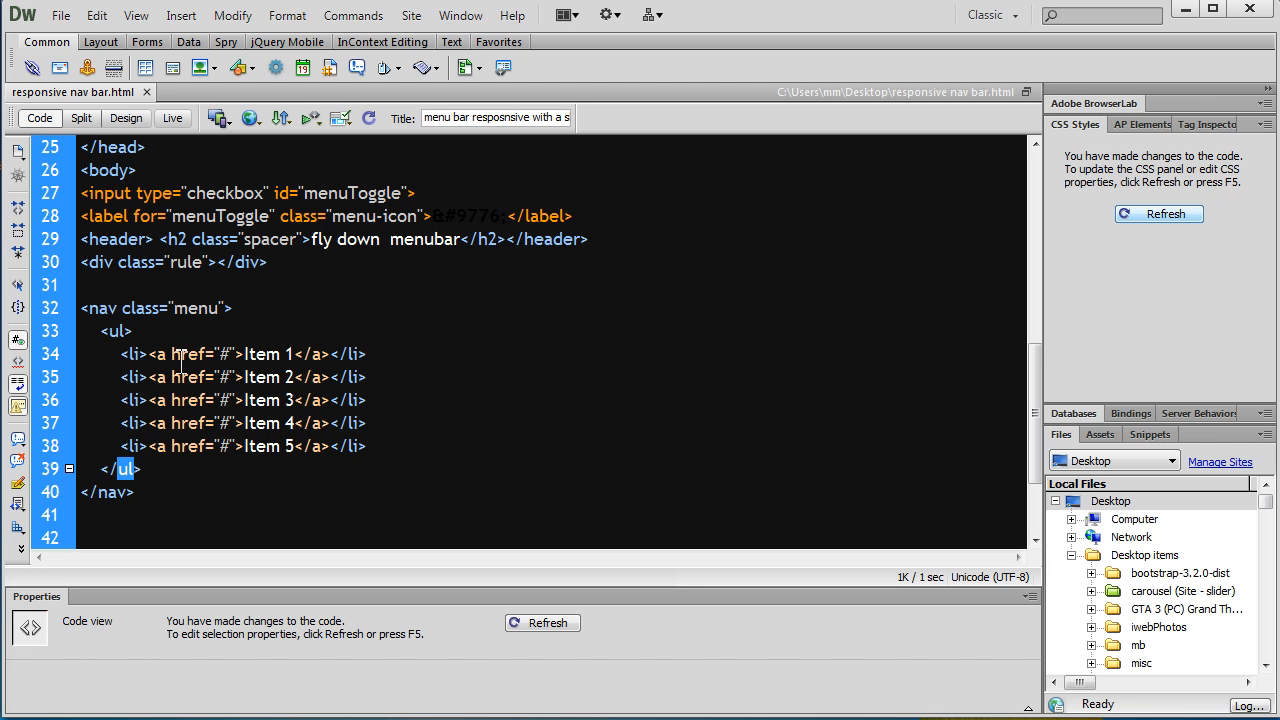
{"action": "double_click", "coordinate": [196, 308]}
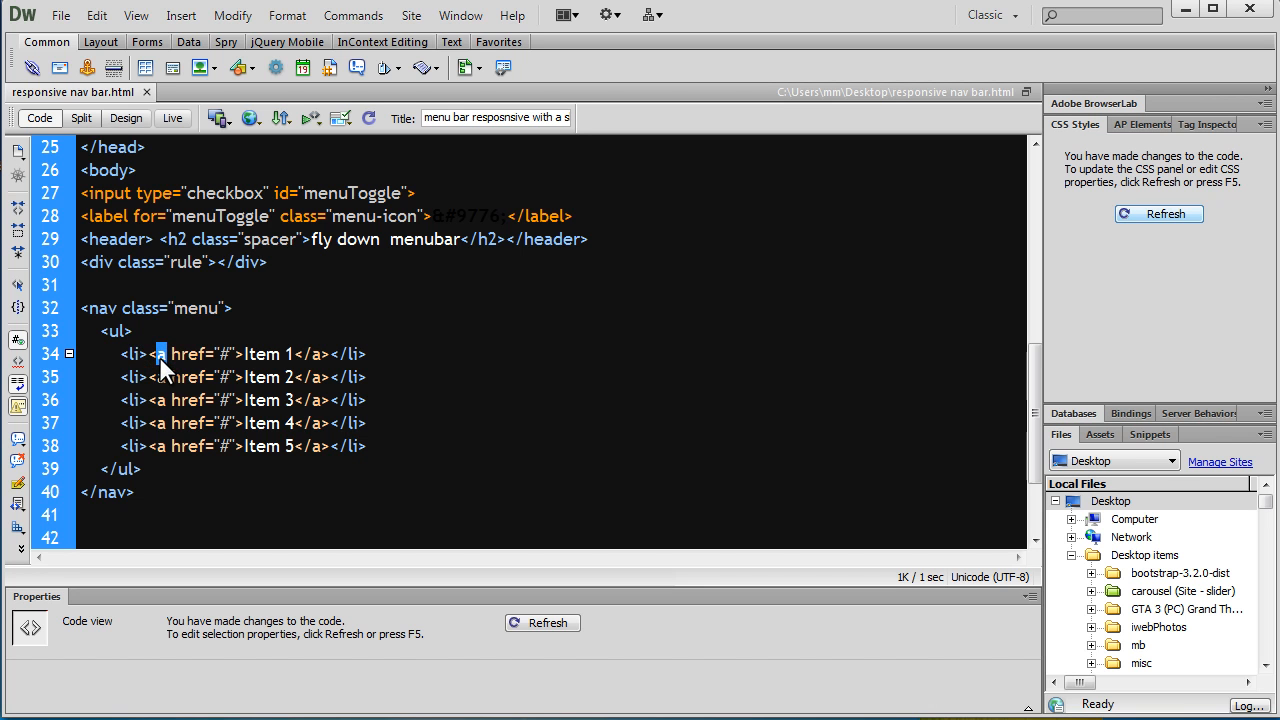
{"action": "double_click", "coordinate": [188, 354]}
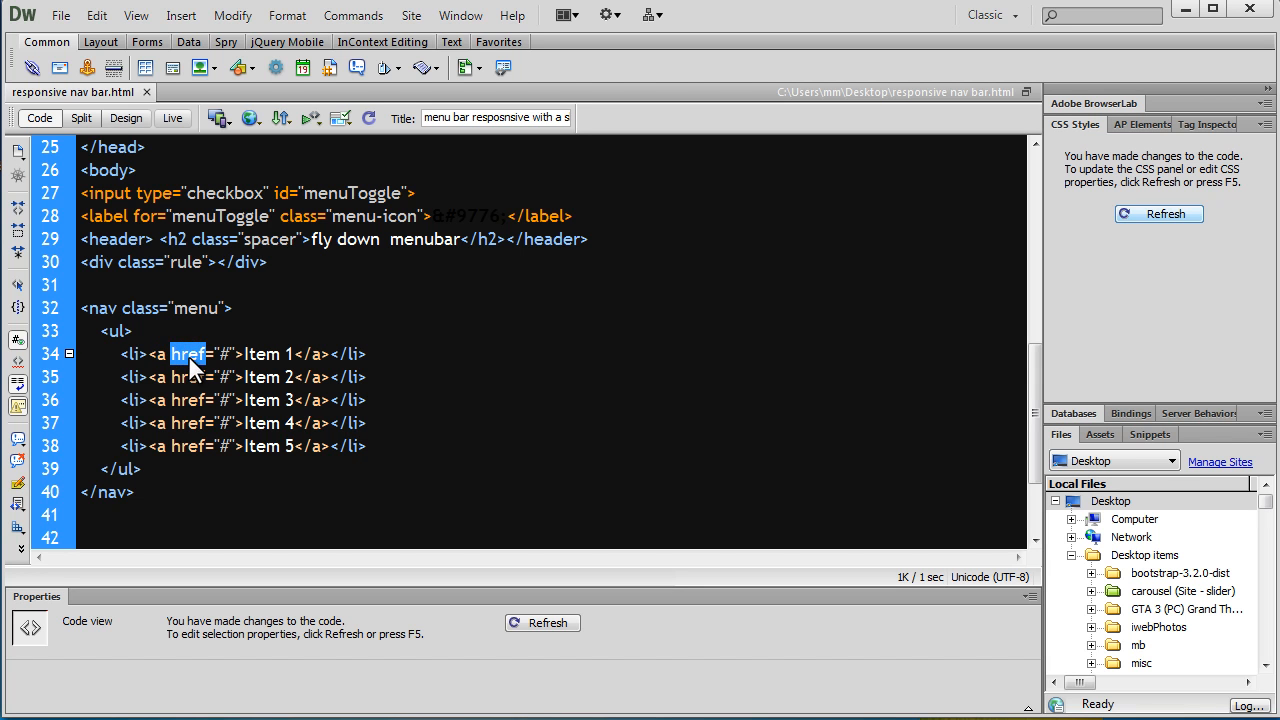
{"action": "mouse_move", "coordinate": [270, 354]}
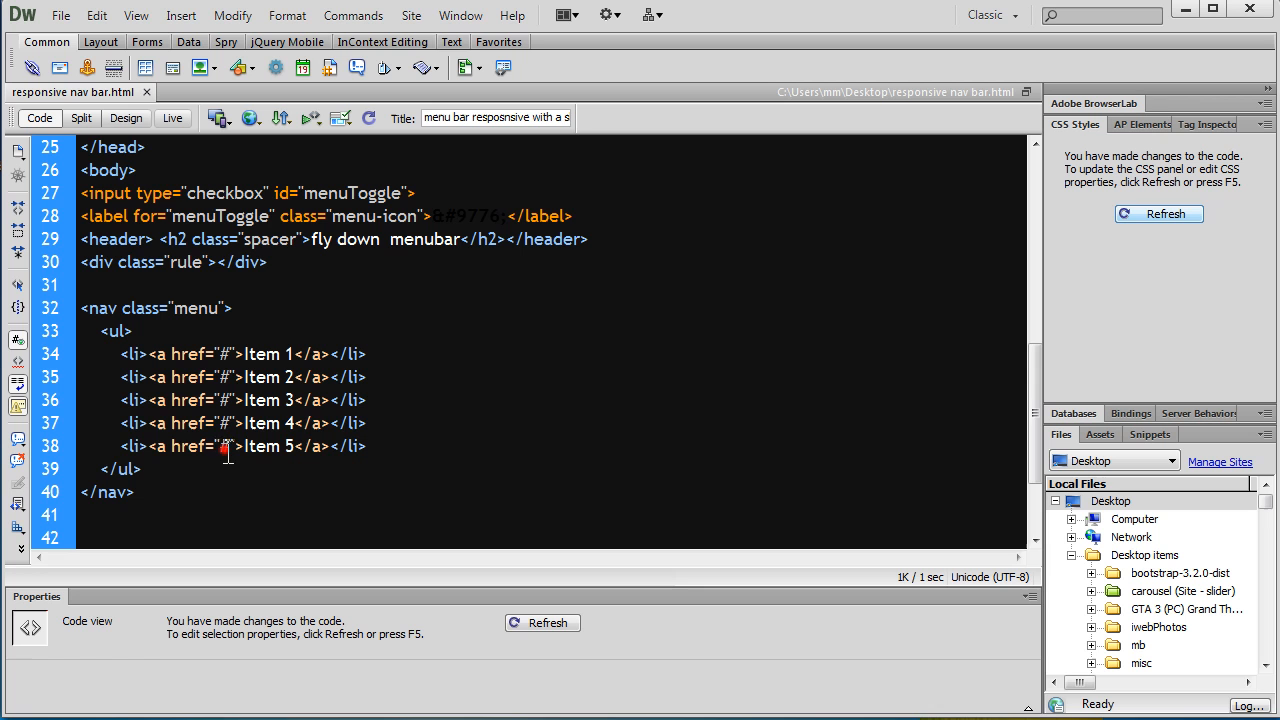
{"action": "double_click", "coordinate": [222, 446]}
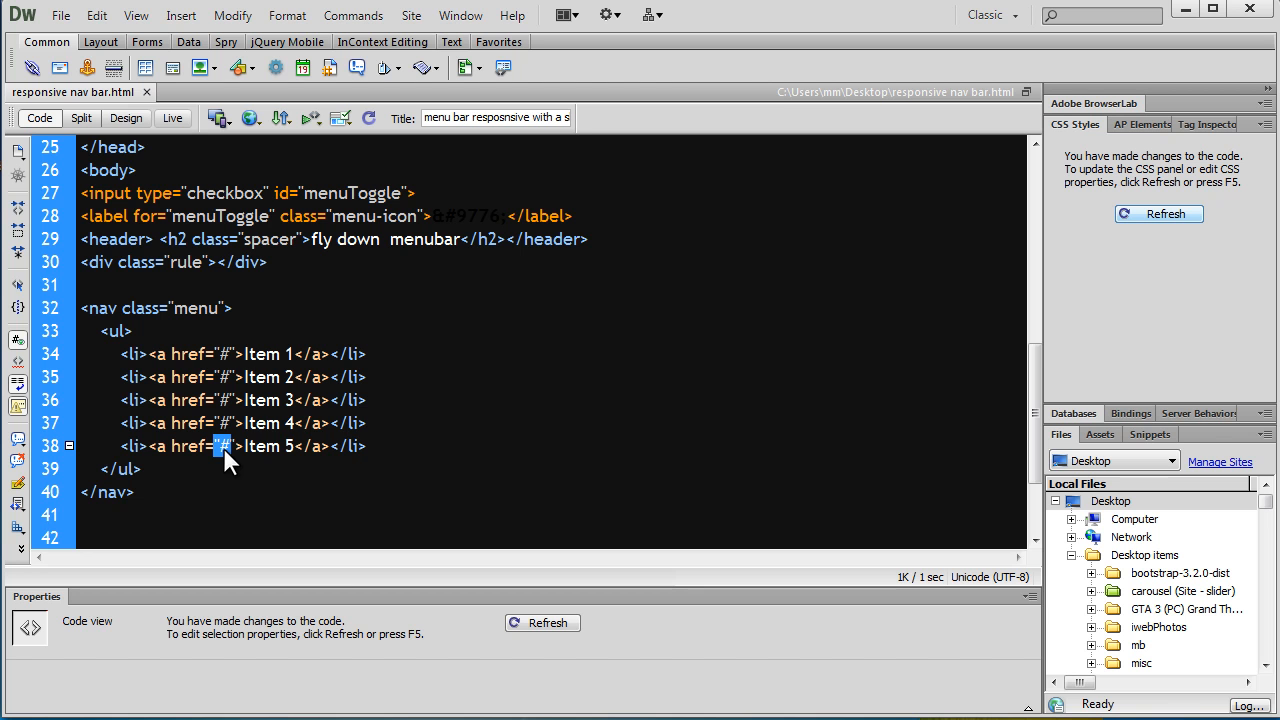
{"action": "left_click", "coordinate": [60, 15]}
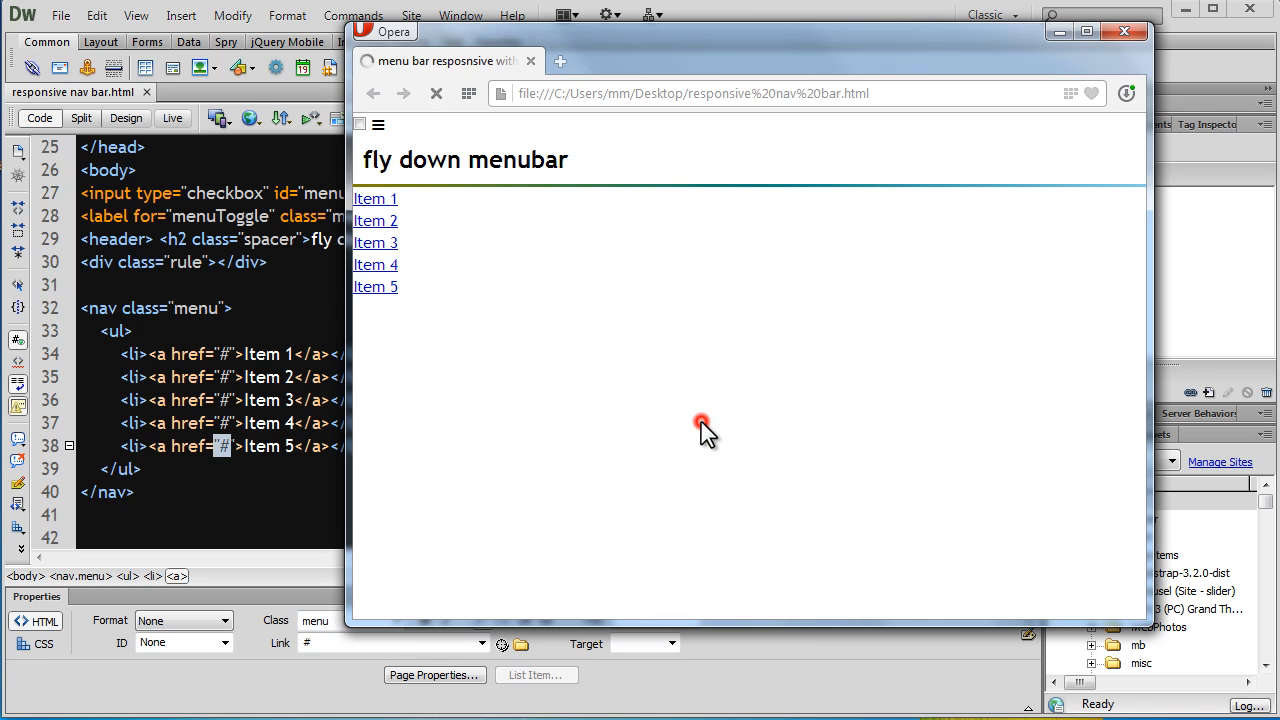
{"action": "mouse_move", "coordinate": [375, 198]}
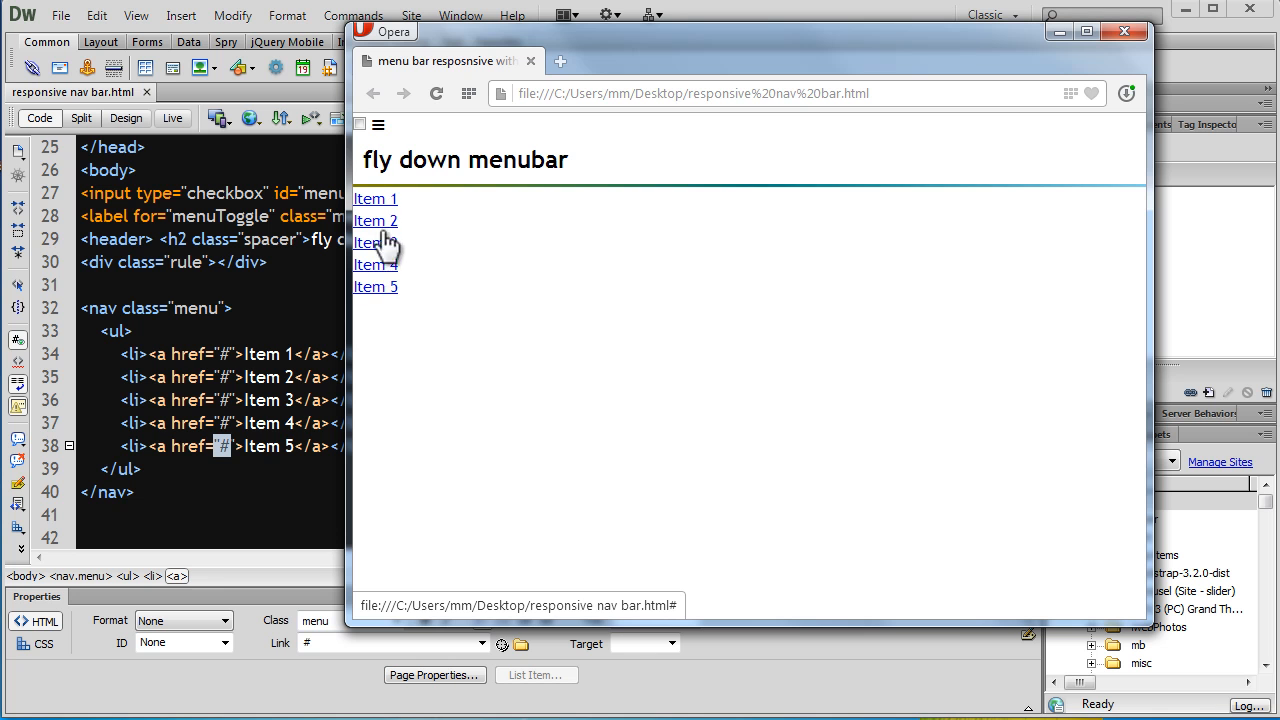
{"action": "mouse_move", "coordinate": [390, 295]}
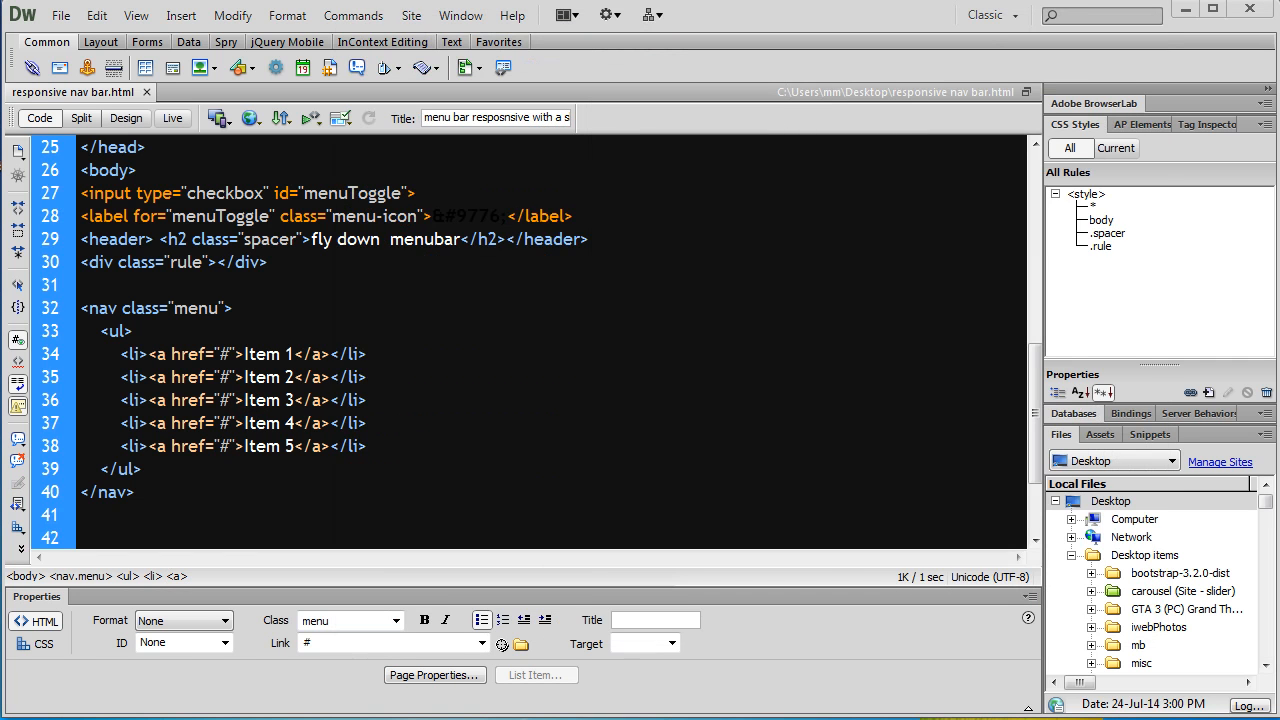
Add a header rule (width 100%, height 50px, z-index 99) below .rule and save
{"action": "left_click", "coordinate": [245, 400]}
{"action": "type", "text": "z-index: 99;"}
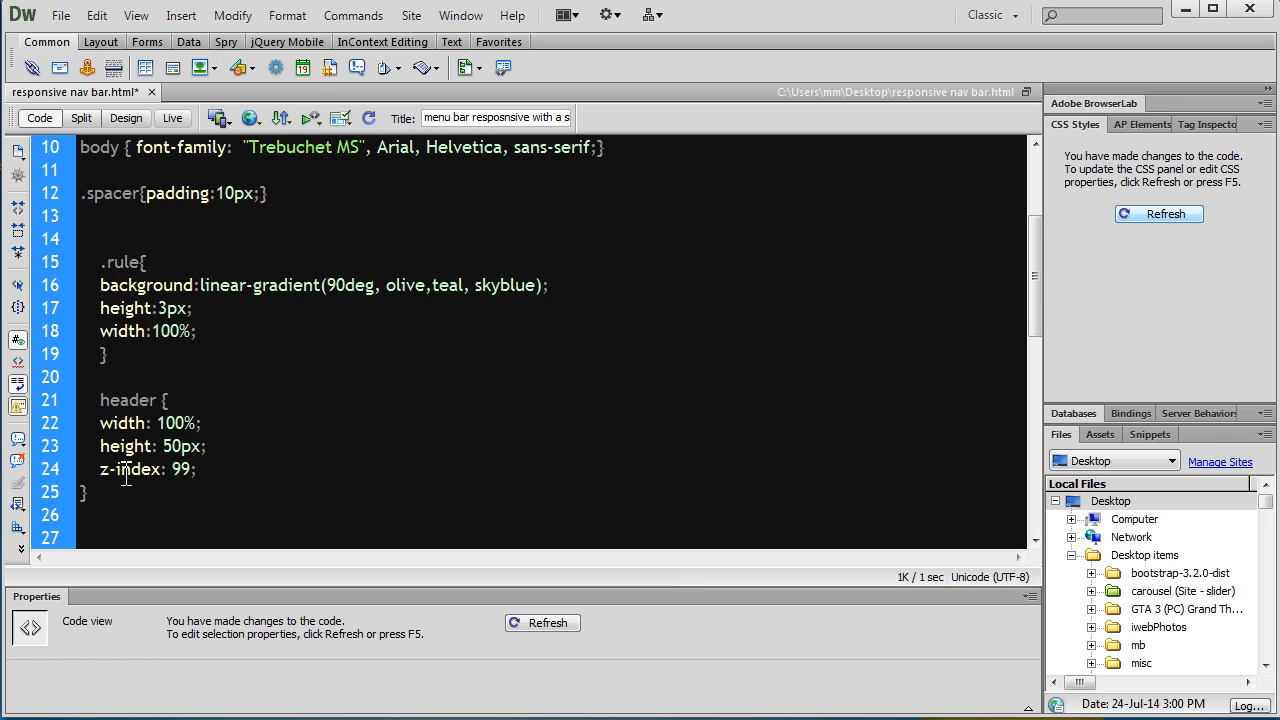
{"action": "double_click", "coordinate": [180, 469]}
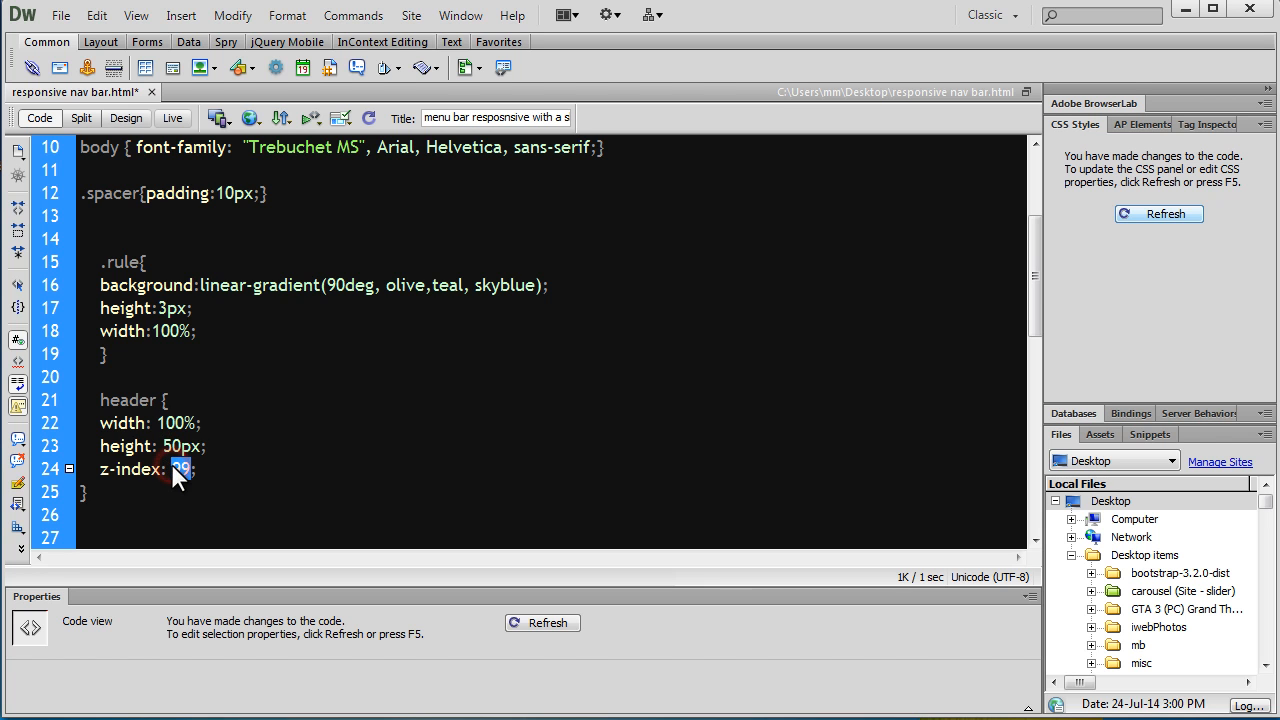
{"action": "left_click", "coordinate": [60, 15]}
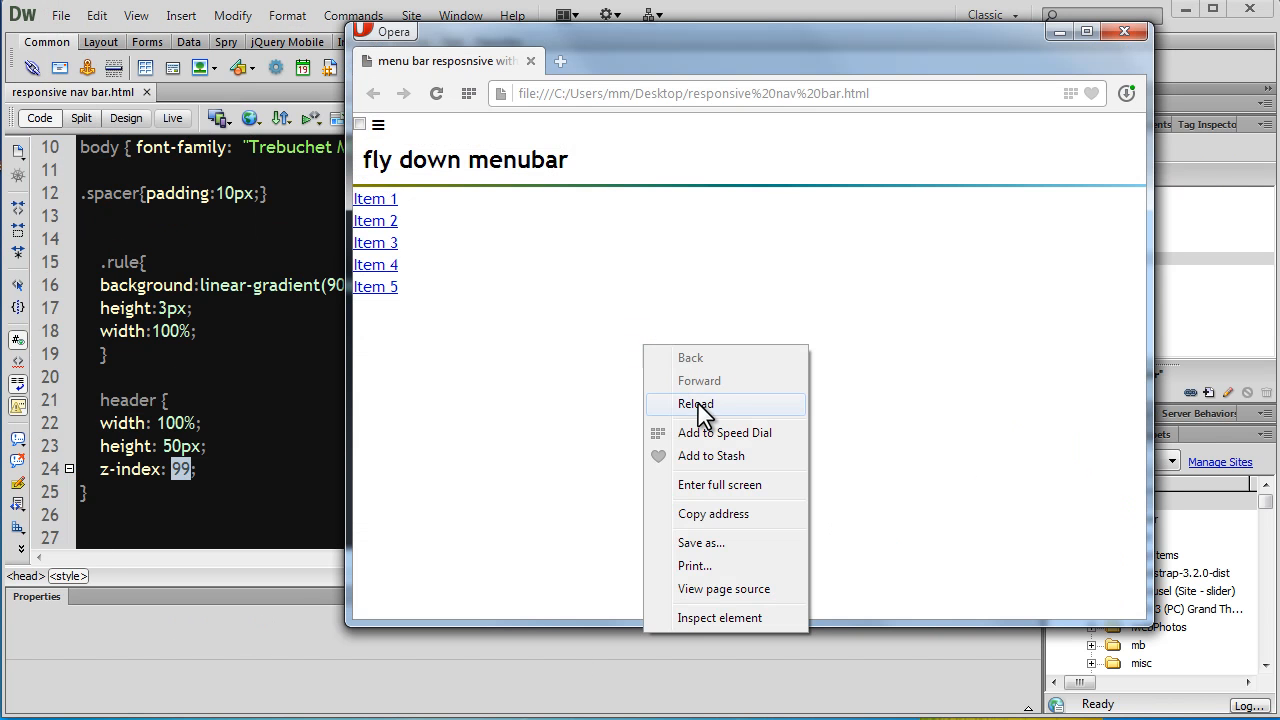
{"action": "left_click", "coordinate": [695, 404]}
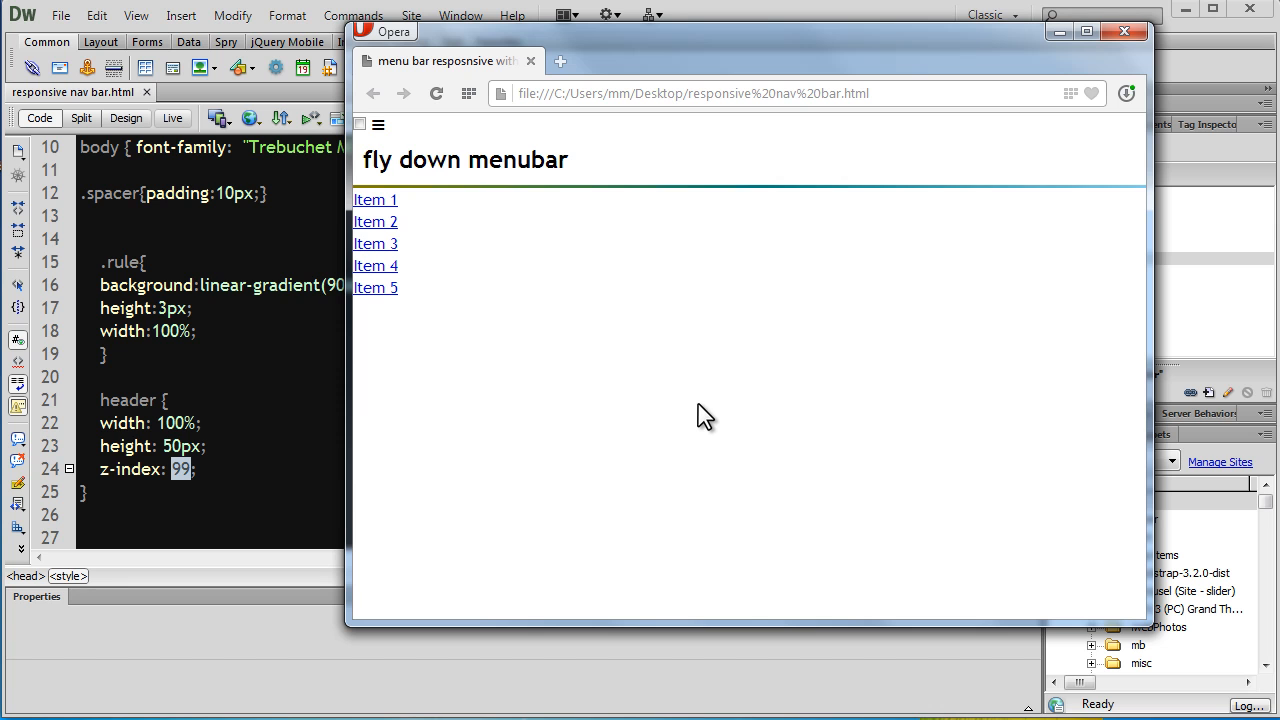